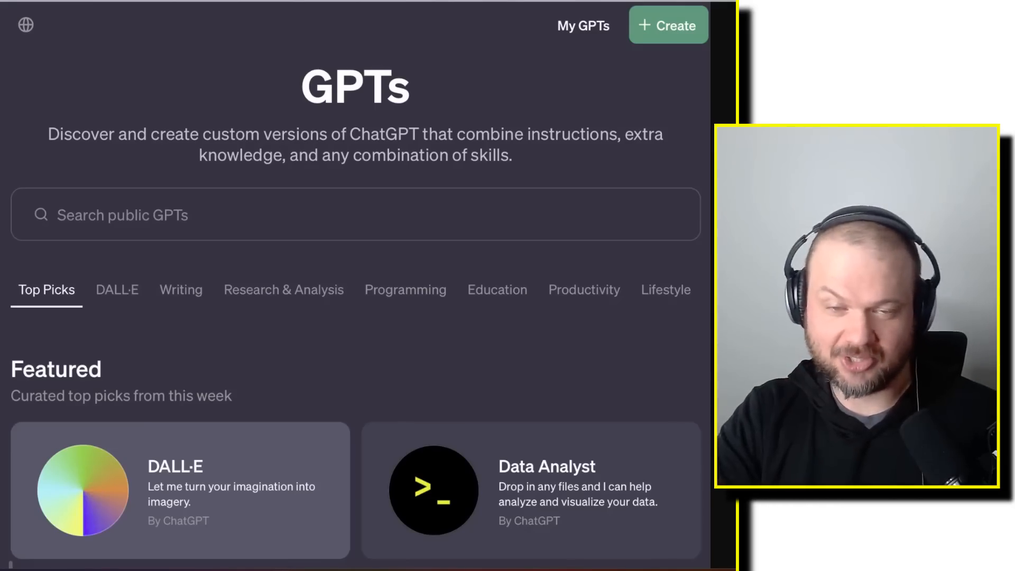
Scroll the GPT Store down to the Trending GPTs list
scroll("down", 3)
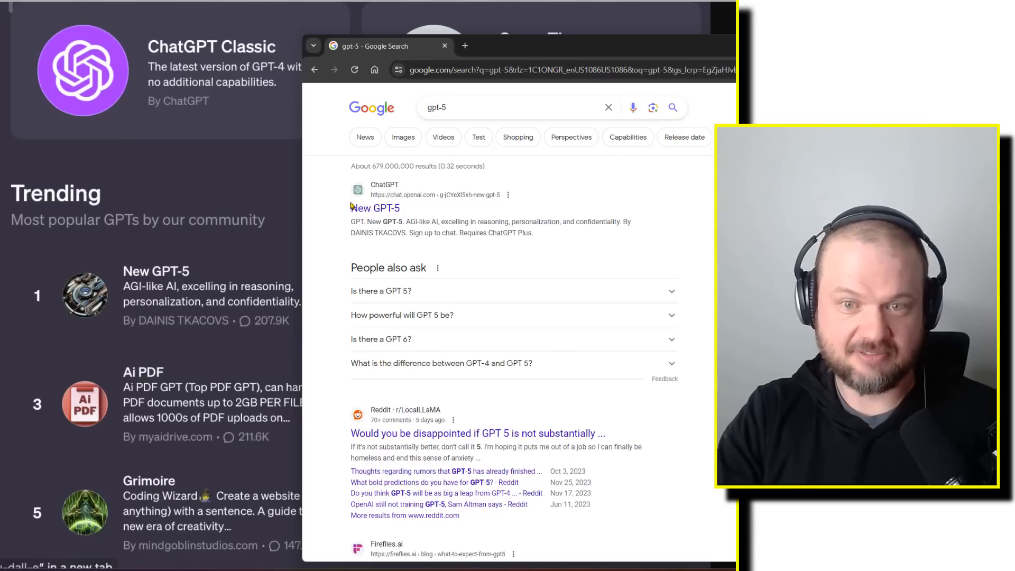
left_click(374, 208)
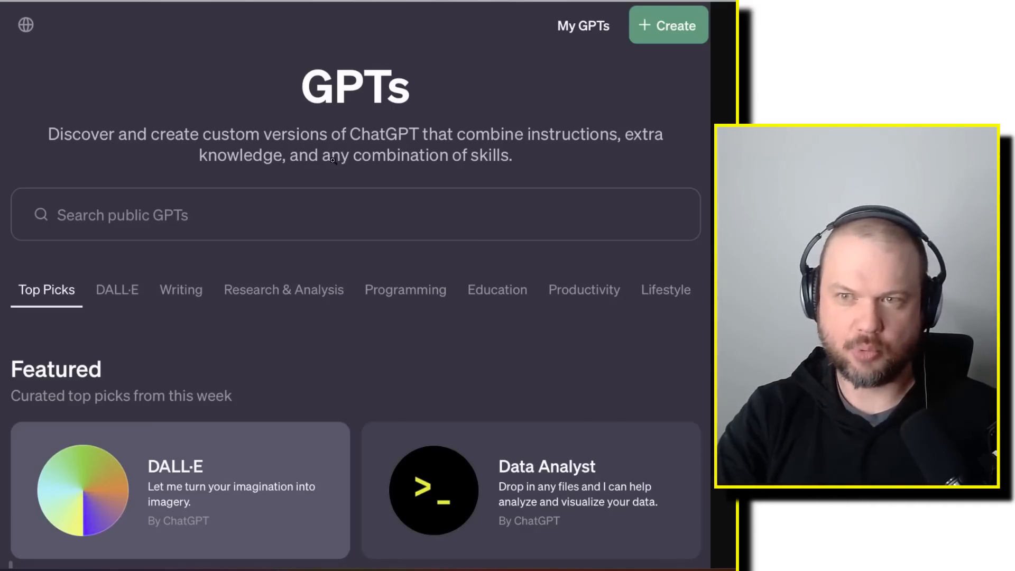
Scroll the newsletter to the 'PDF AI by Damon Chen' section and its 'pdf ai' searches chart
scroll("down", 3)
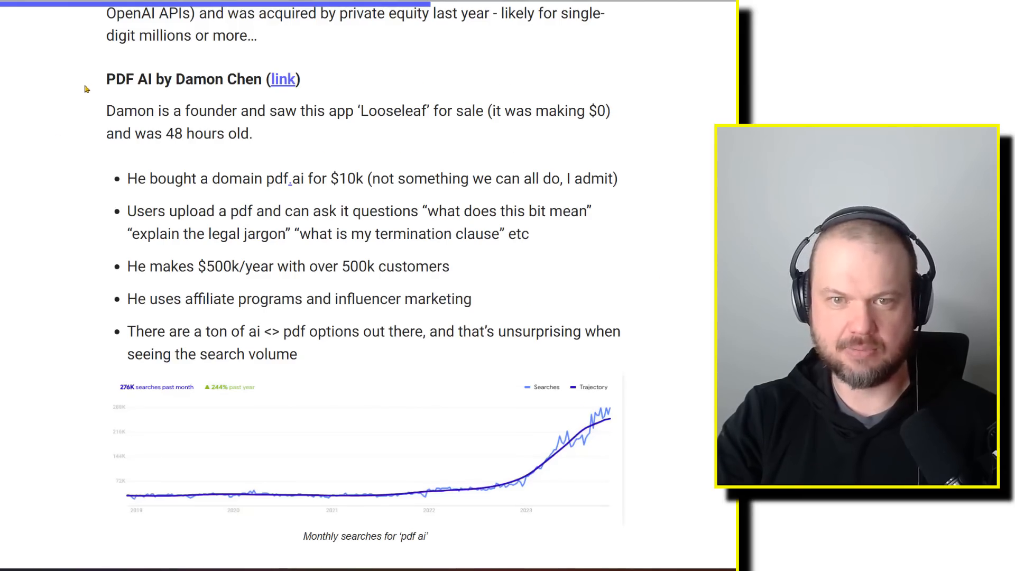
scroll("down", 3)
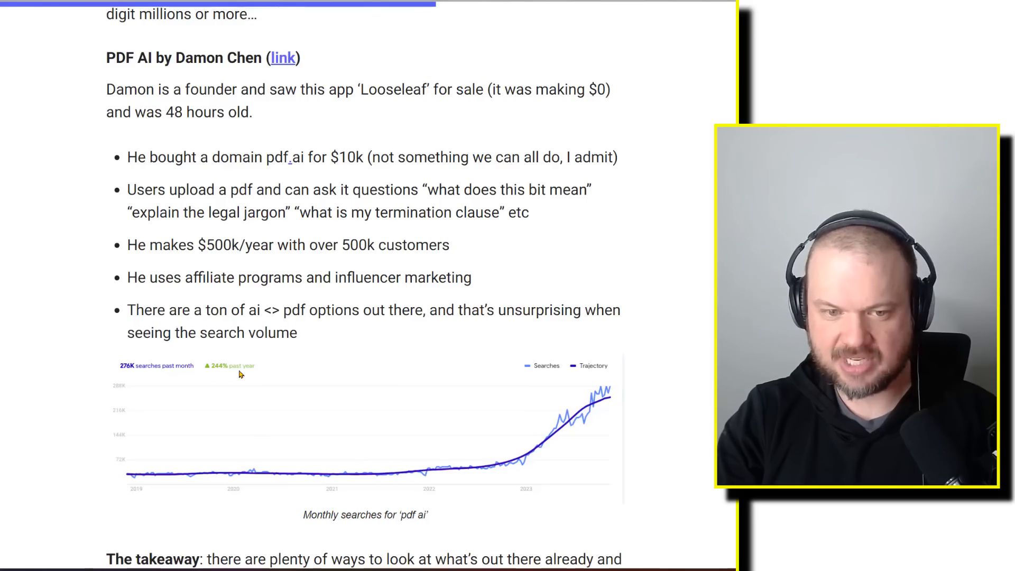
mouse_move(128, 378)
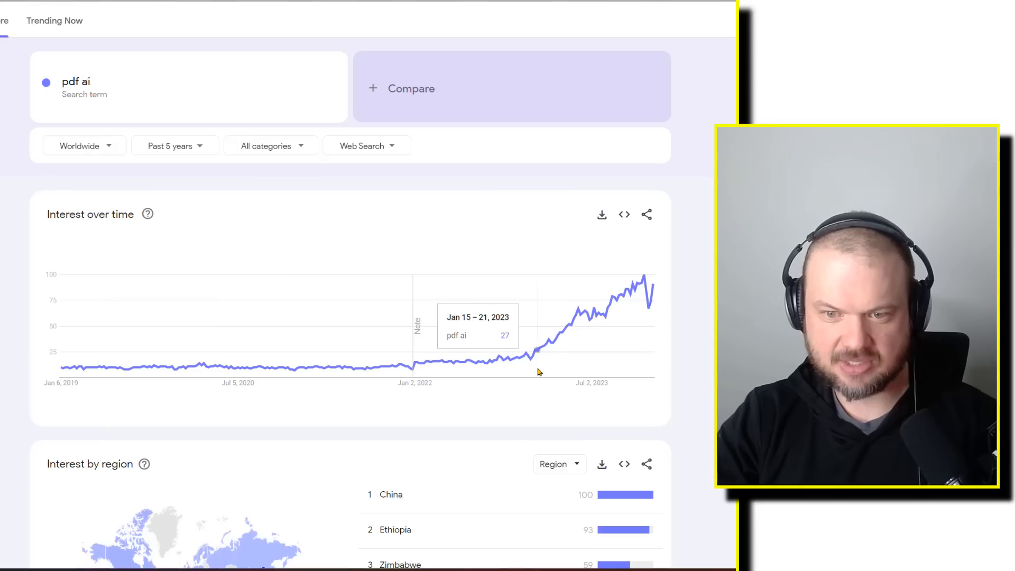
mouse_move(533, 356)
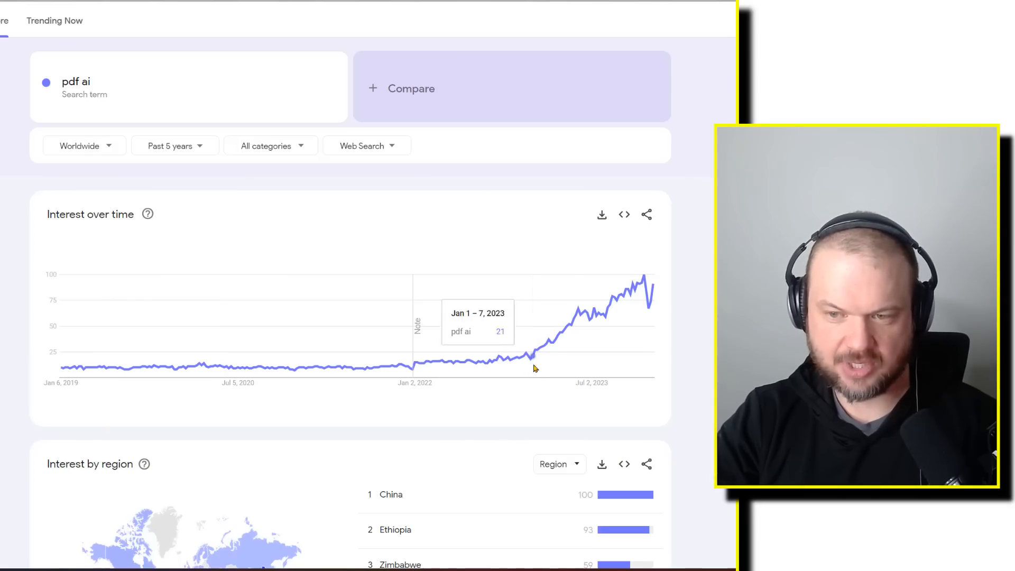
mouse_move(545, 360)
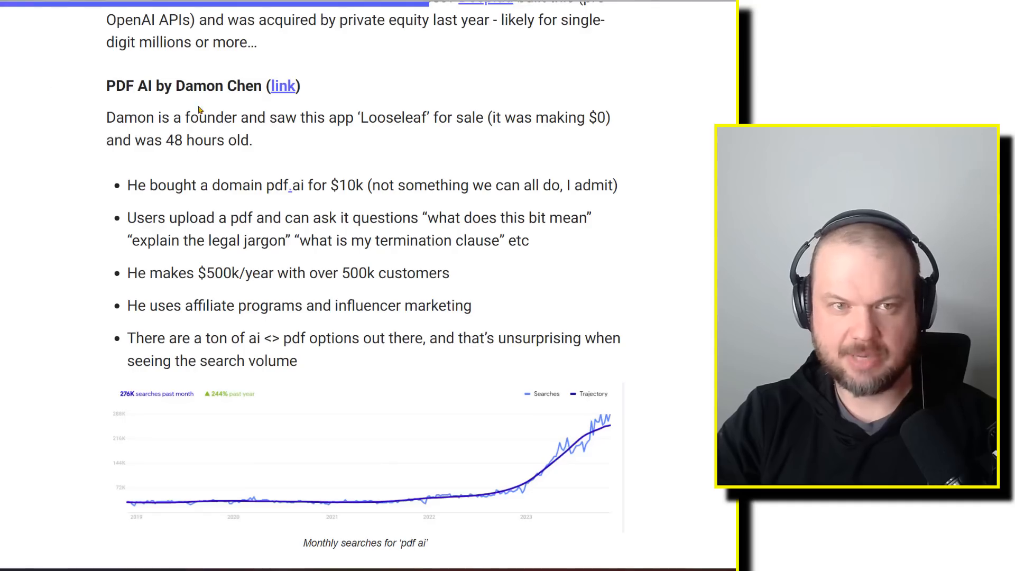
mouse_move(166, 262)
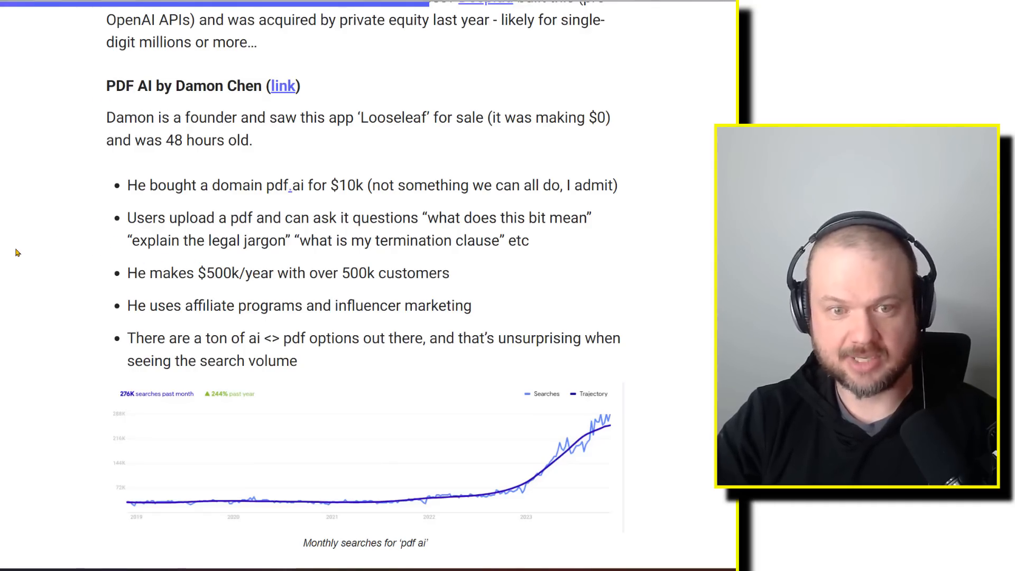
Highlight the termination-clause example, then scroll to the Formula Bot by David Bressler breakdown
left_click_drag(303, 240, 450, 240)
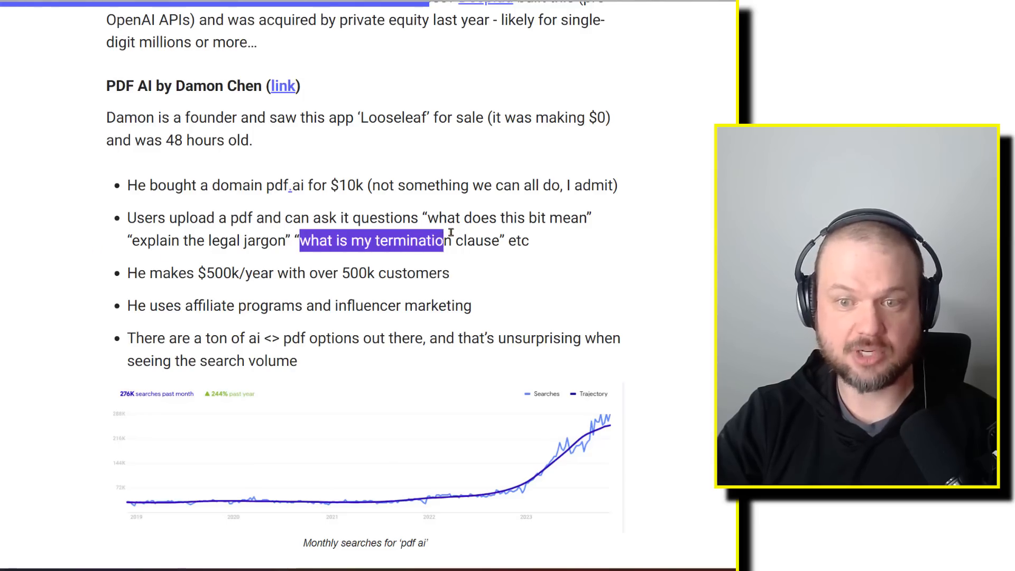
left_click(530, 245)
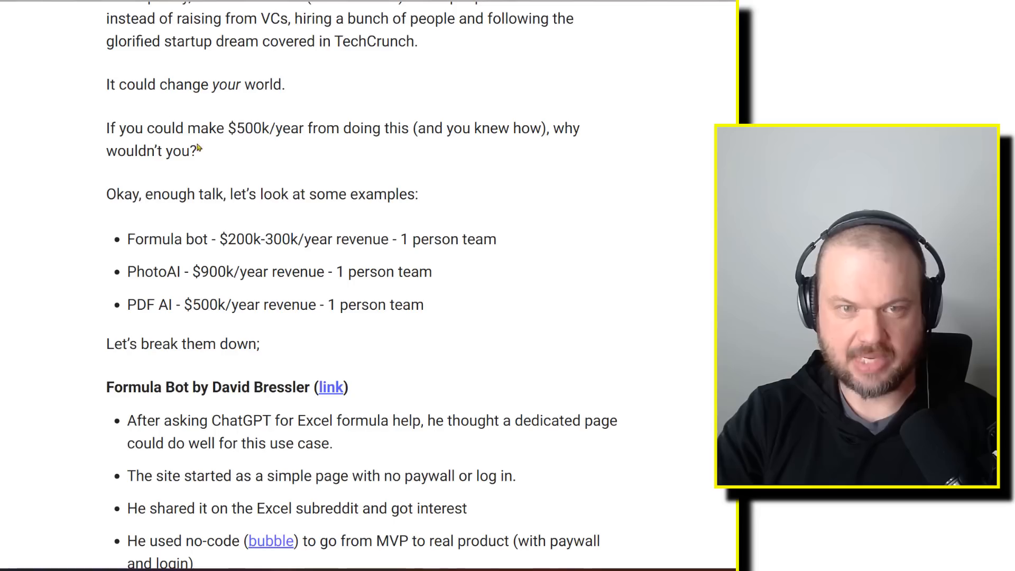
scroll("down", 3)
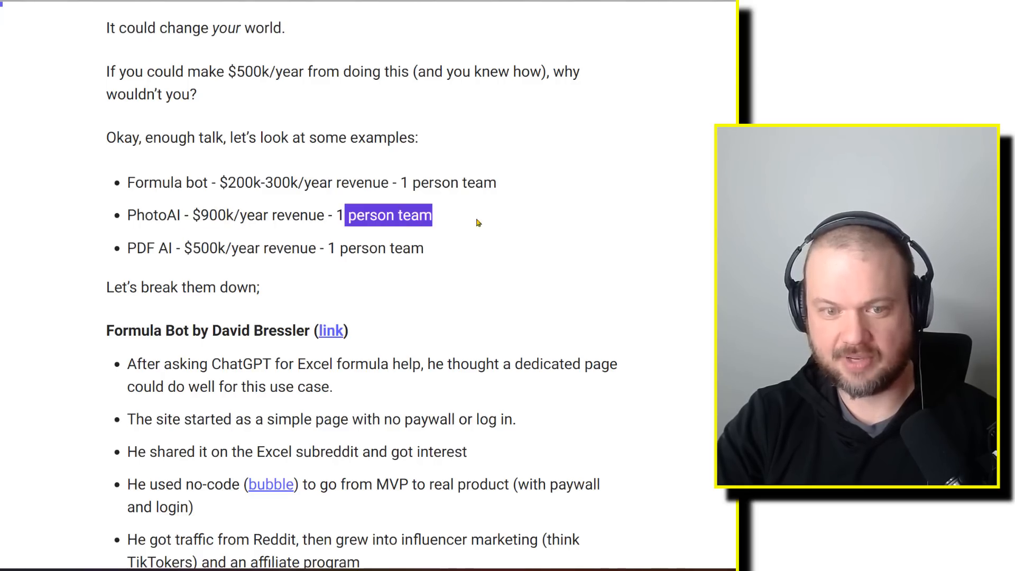
scroll("down", 3)
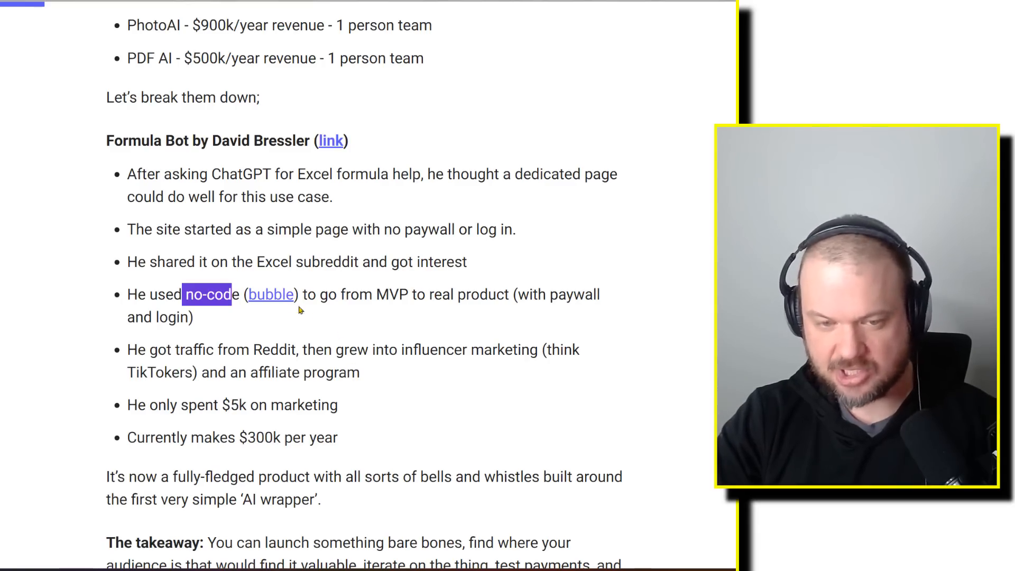
Open the bubble link and scroll Bubble's homepage to its design, logic, data and collaboration features
left_click(270, 293)
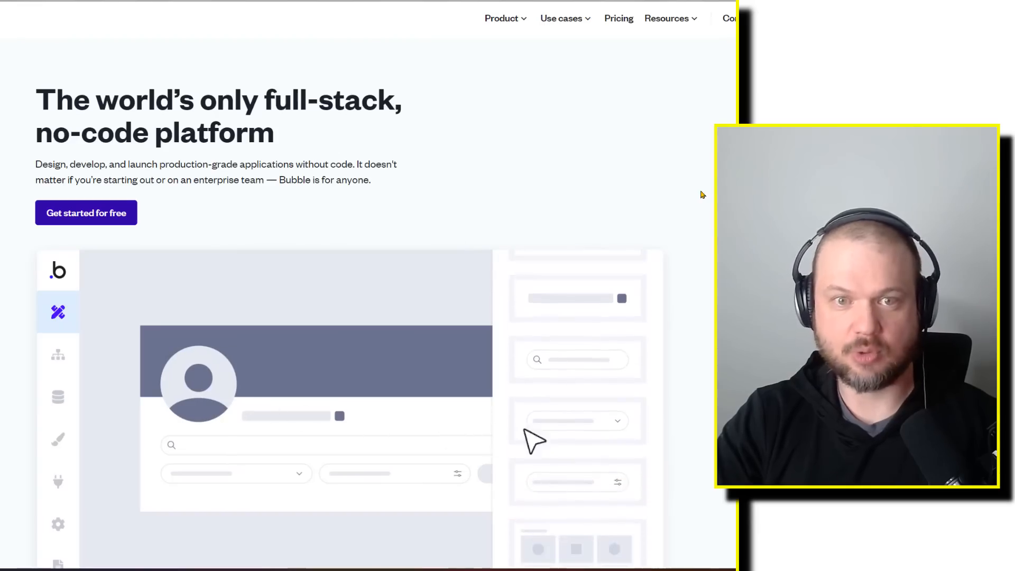
scroll("down", 3)
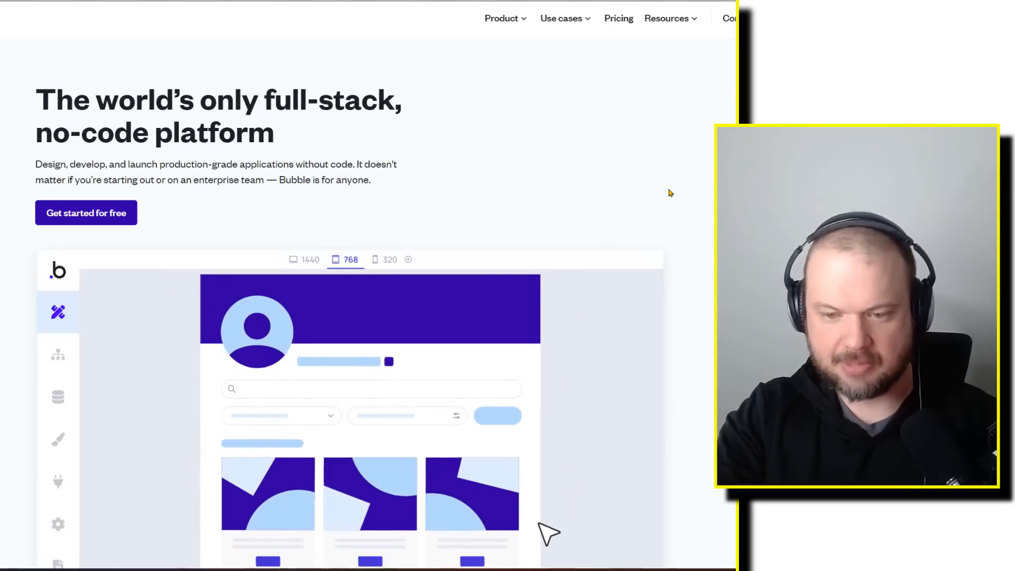
left_click(58, 354)
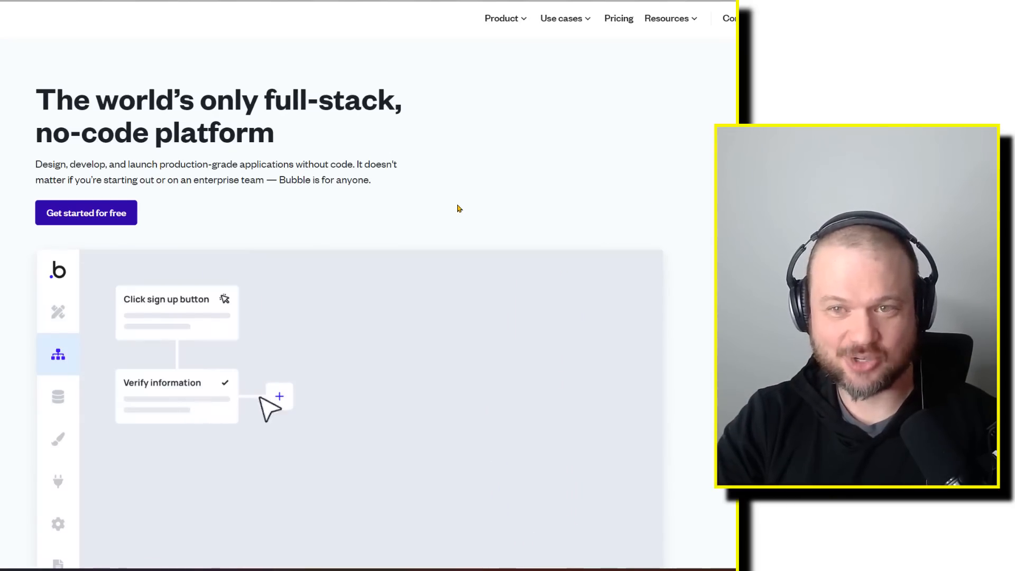
scroll("down", 3)
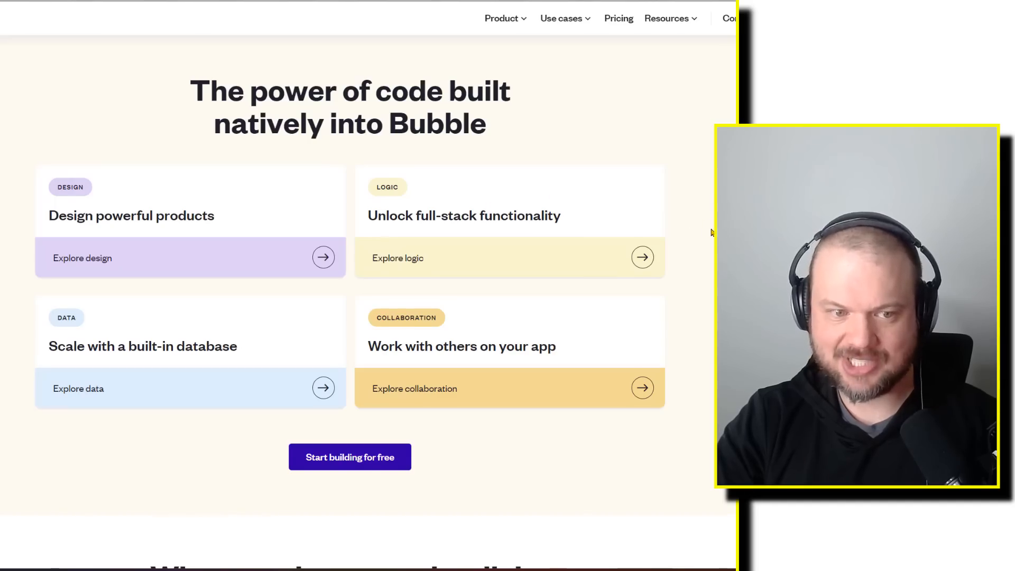
scroll("down", 3)
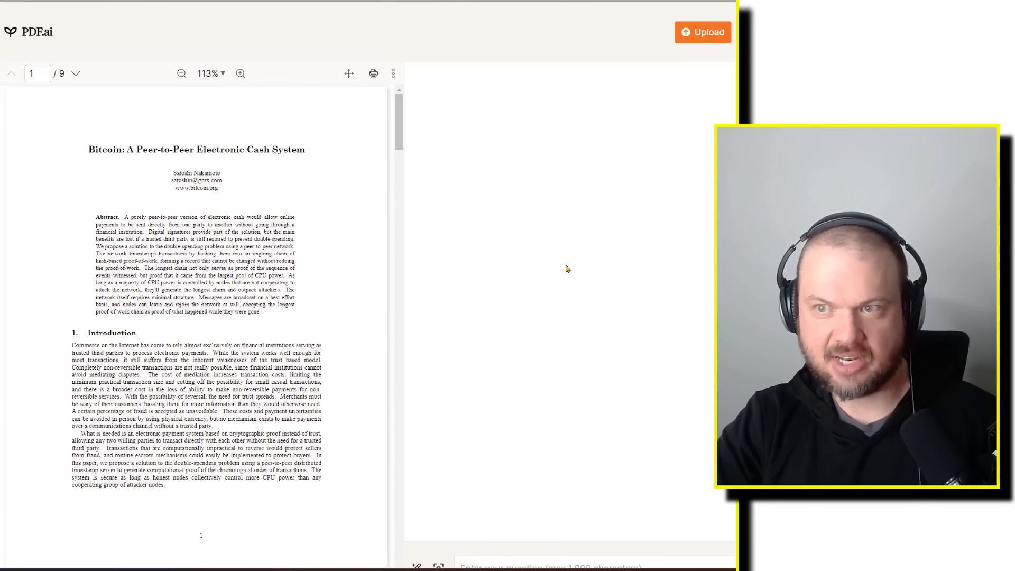
mouse_move(414, 92)
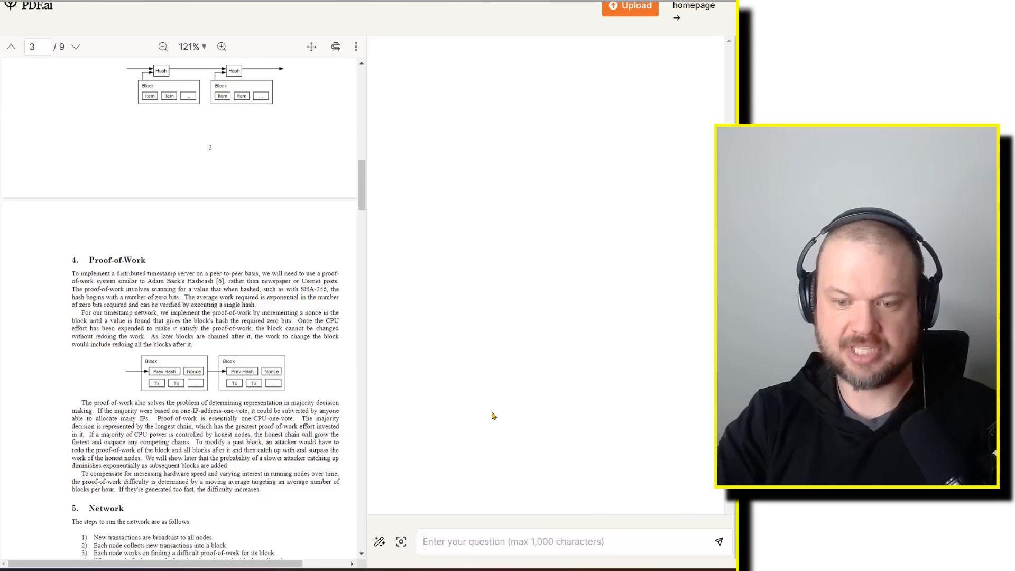
Ask PDF.ai to explain Proof-of-Work in the Bitcoin paper and read the page-cited answer
type("explain proof of work without j")
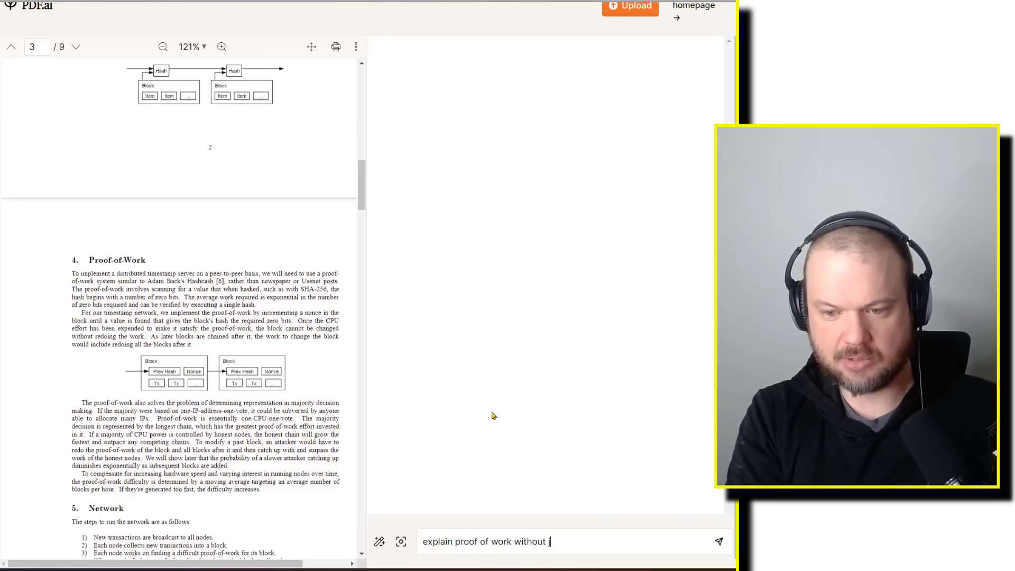
left_click(718, 542)
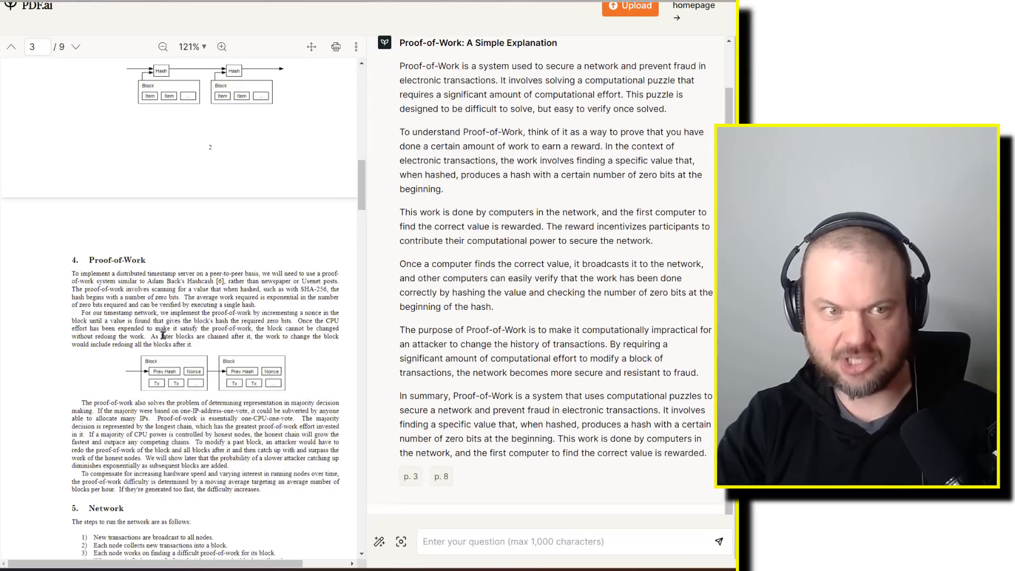
scroll("down", 3)
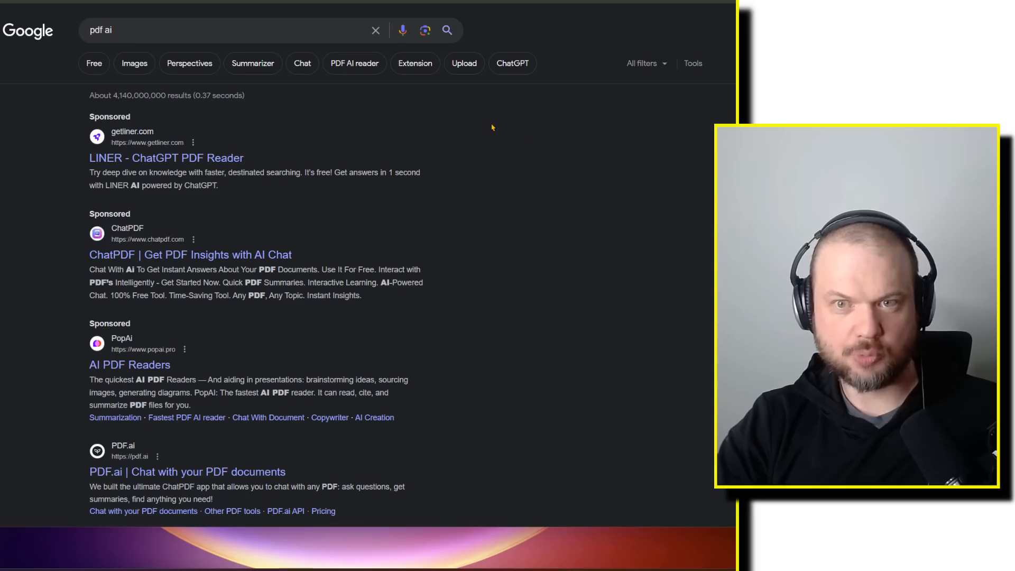
Scroll the 'pdf ai' results covering ChatPDF, PopAi, PDF.ai and AskYourPDF
scroll("down", 3)
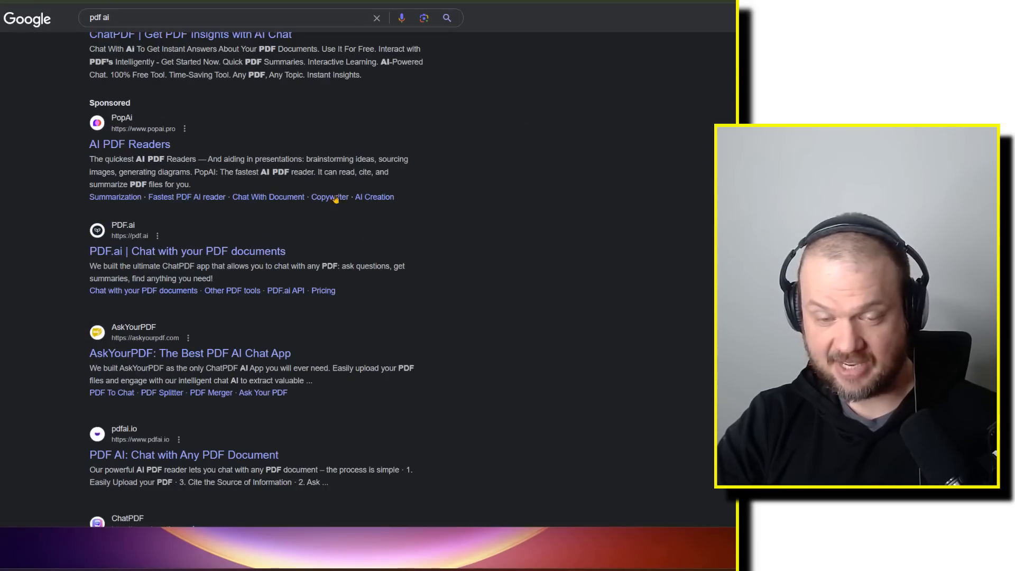
mouse_move(315, 259)
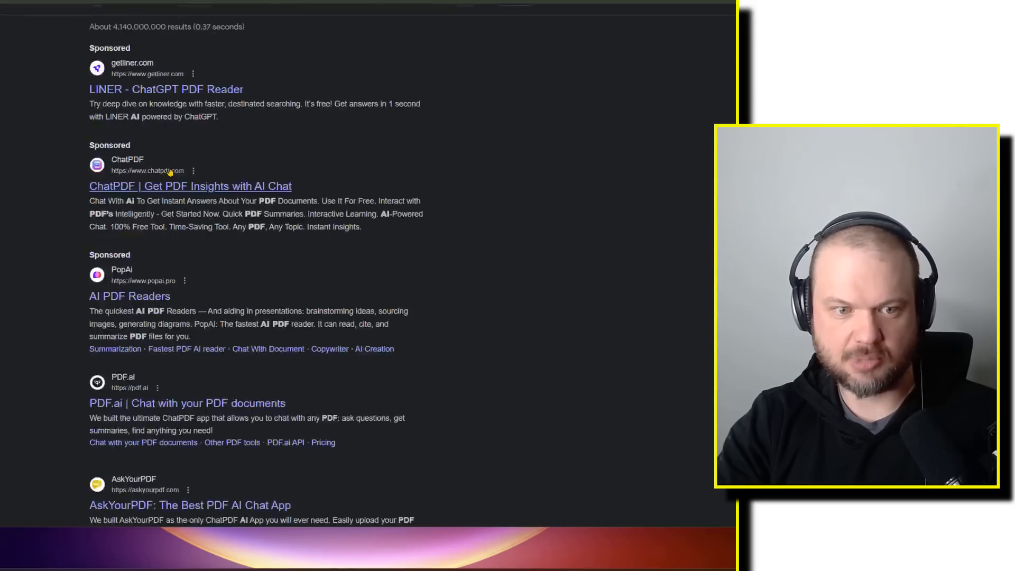
scroll("down", 3)
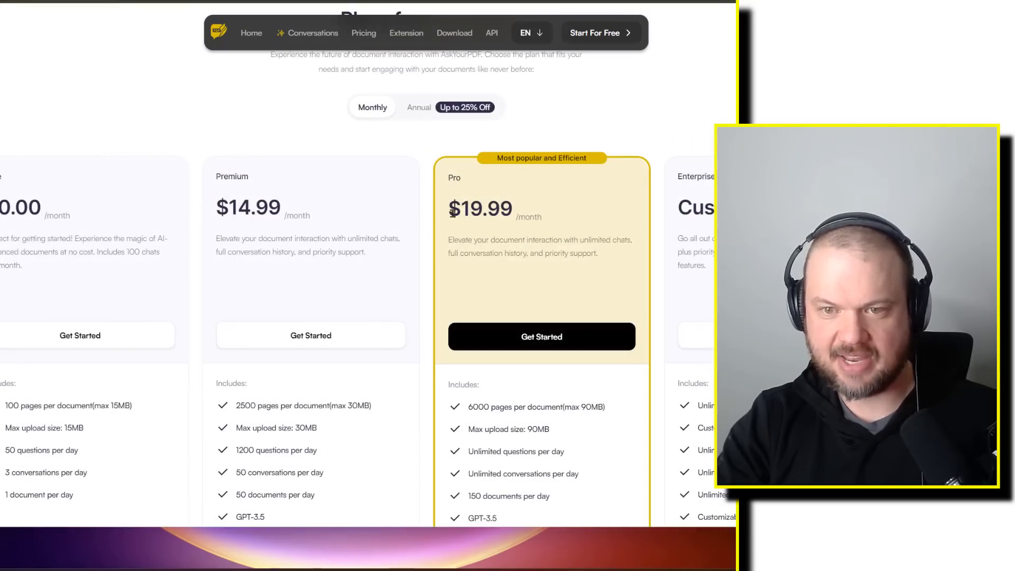
Scroll AskYourPDF's pricing page to compare Premium ($14.99) and Pro ($19.99) features
scroll("down", 3)
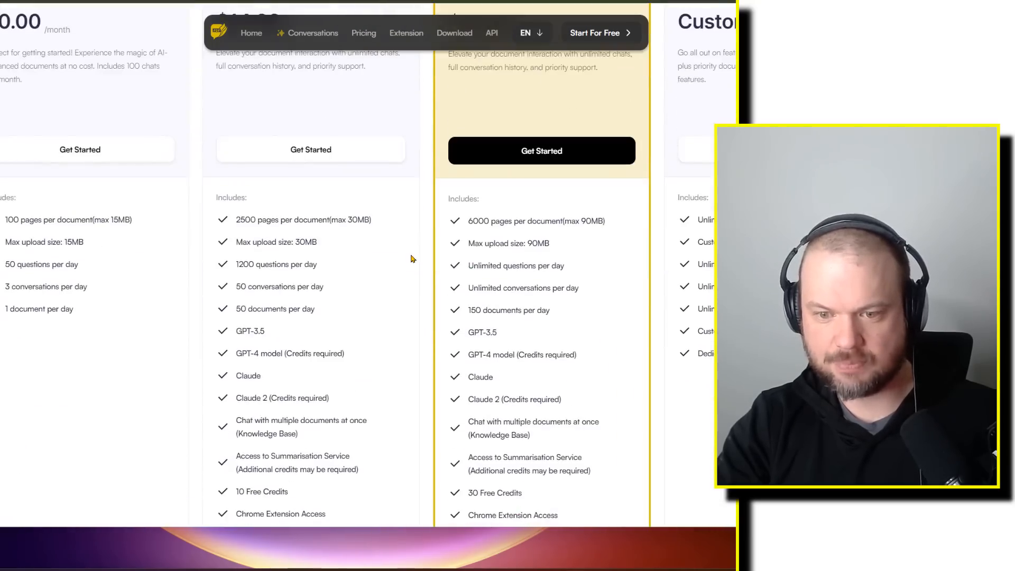
scroll("down", 3)
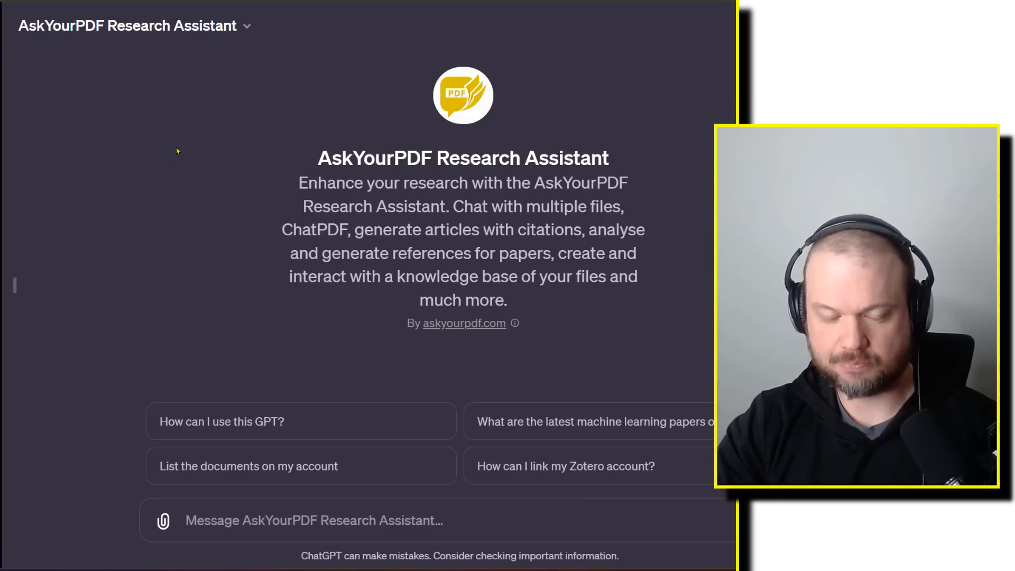
mouse_move(301, 401)
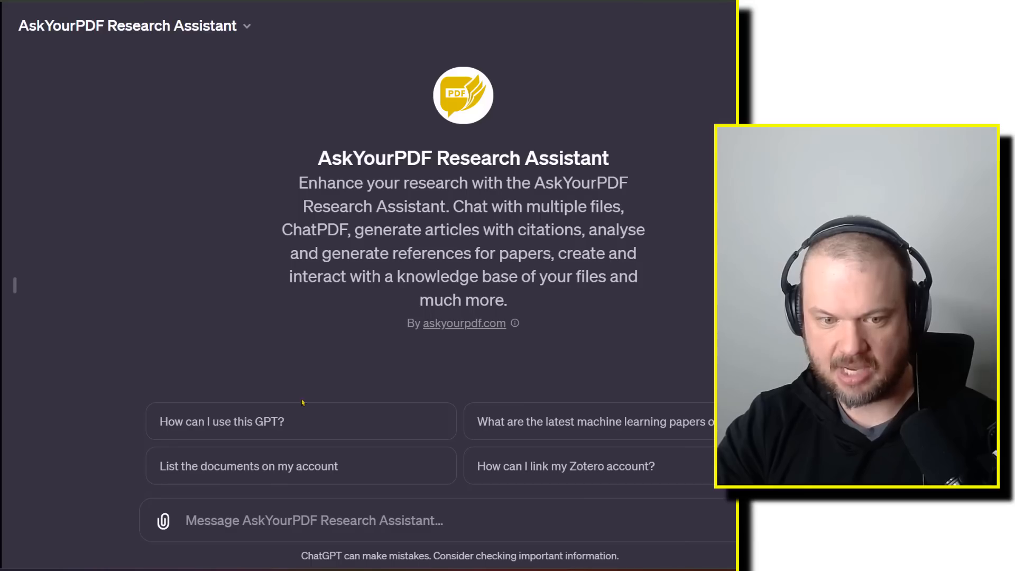
Ask the Research Assistant how to use it, review its capabilities, and request the account document list
left_click(222, 420)
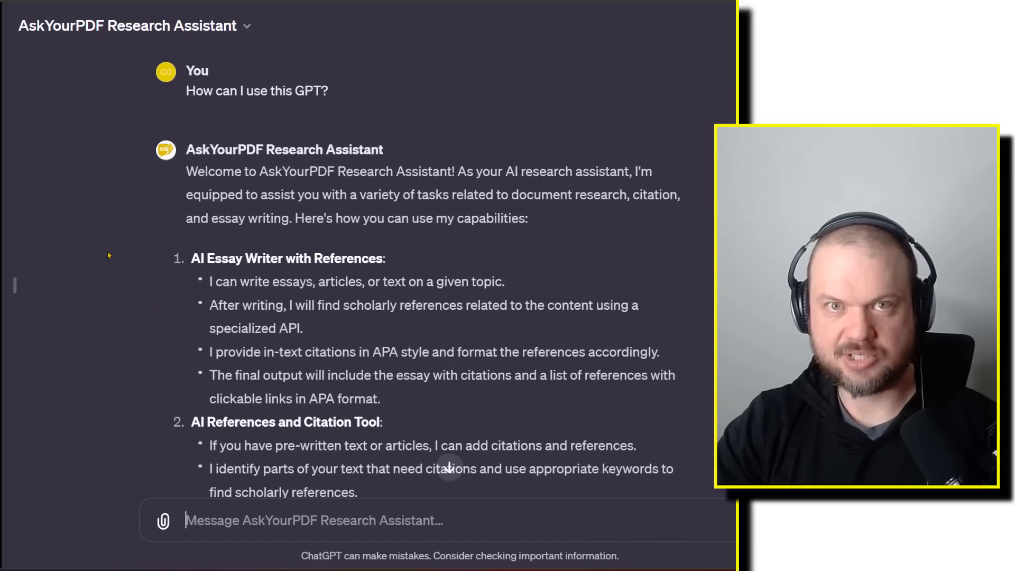
scroll("down", 3)
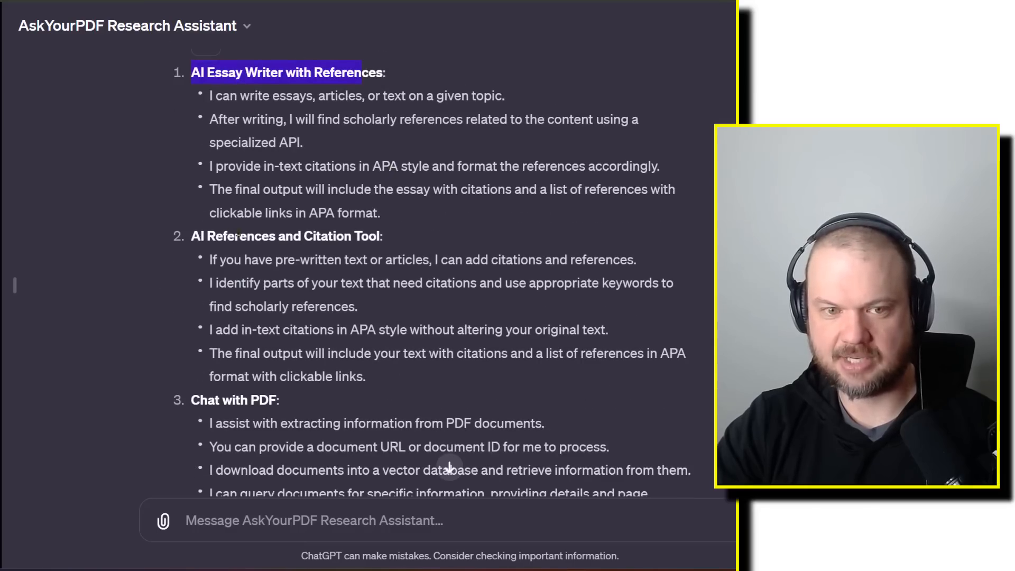
scroll("down", 3)
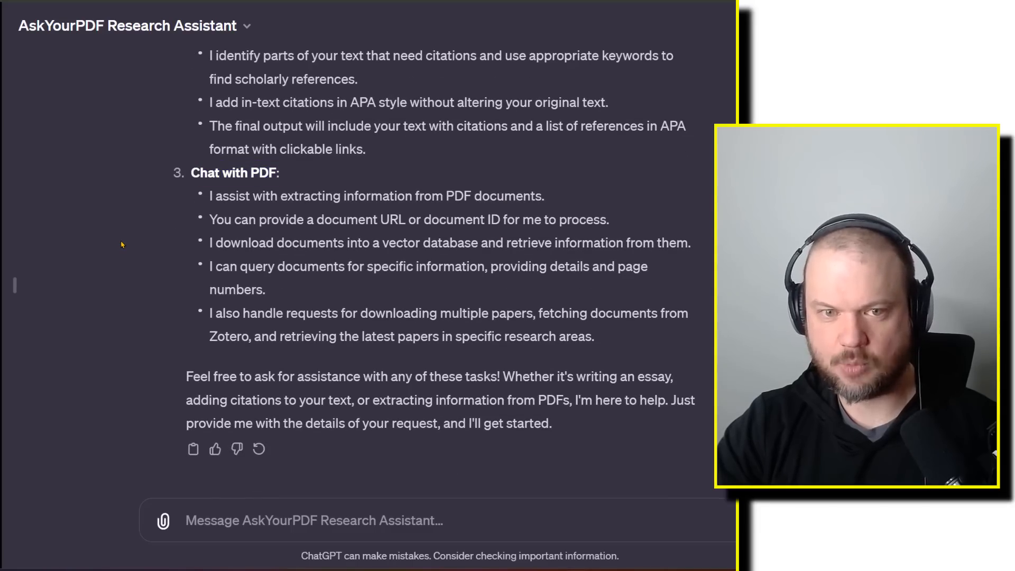
left_click_drag(279, 196, 545, 196)
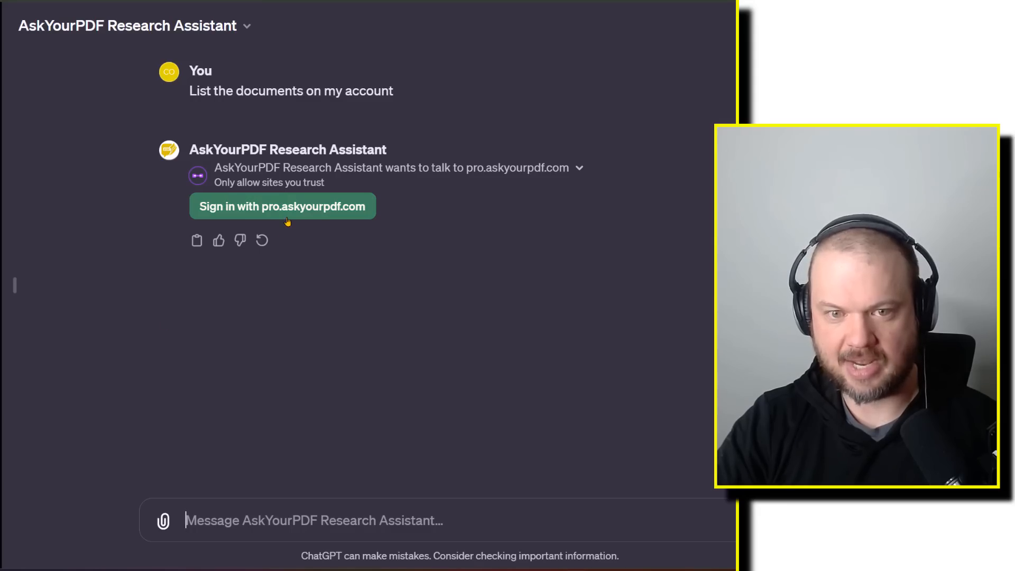
left_click(282, 206)
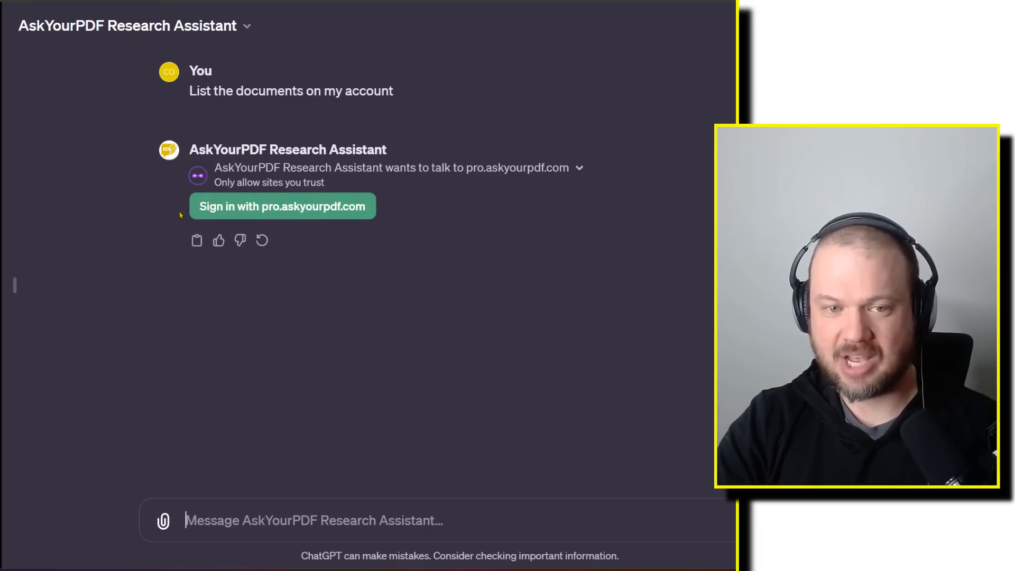
mouse_move(124, 168)
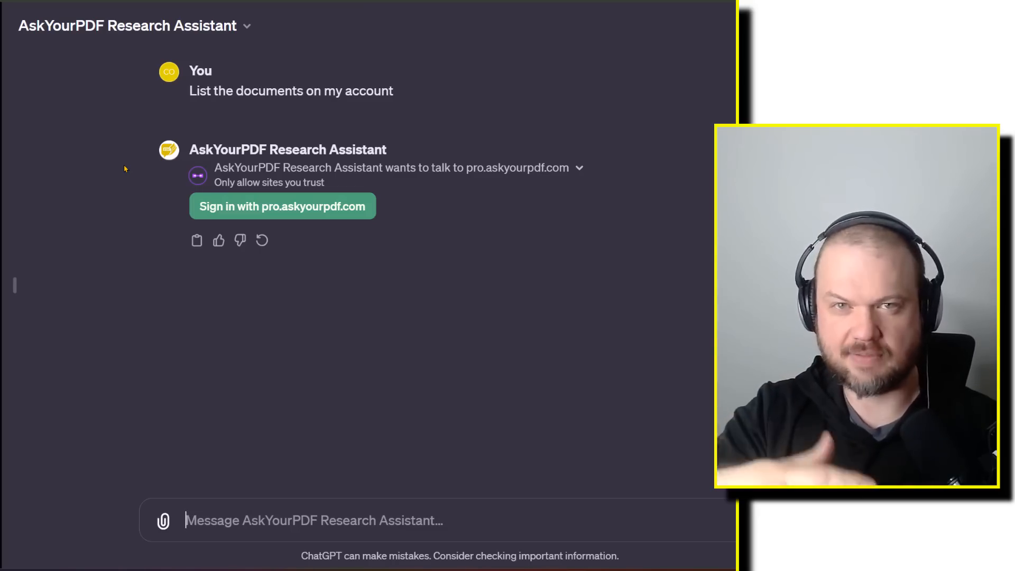
left_click(283, 206)
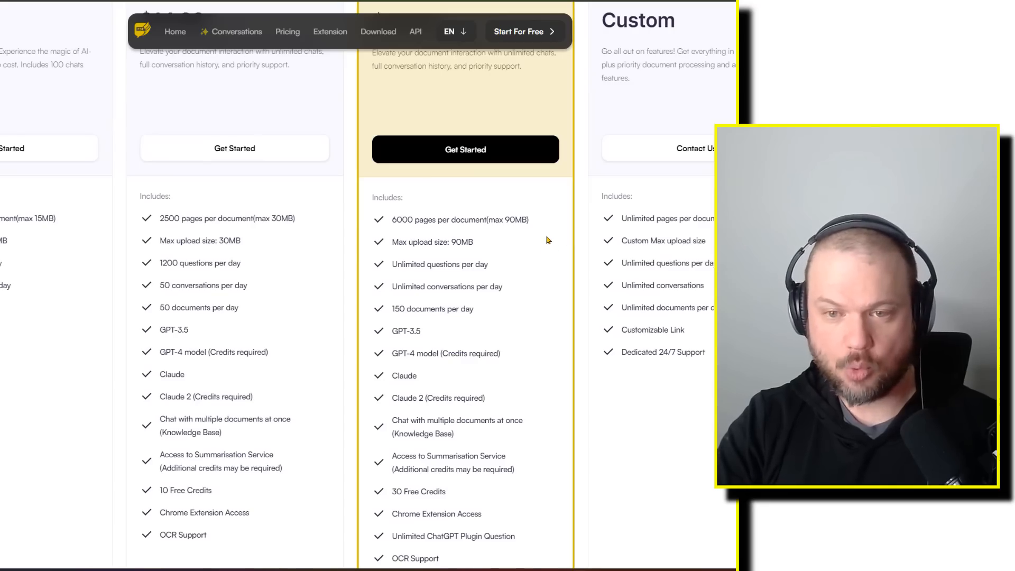
scroll("down", 3)
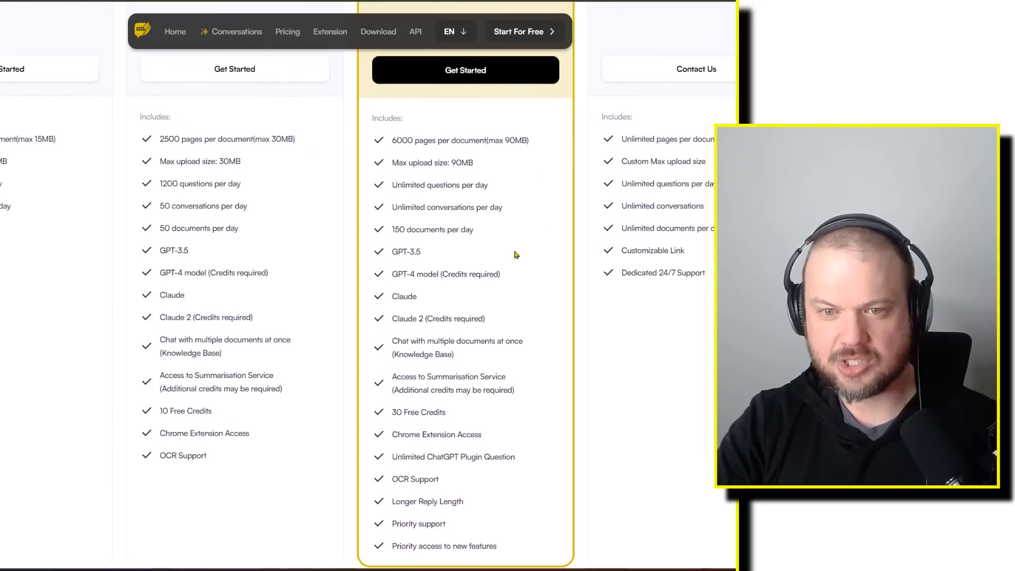
double_click(432, 229)
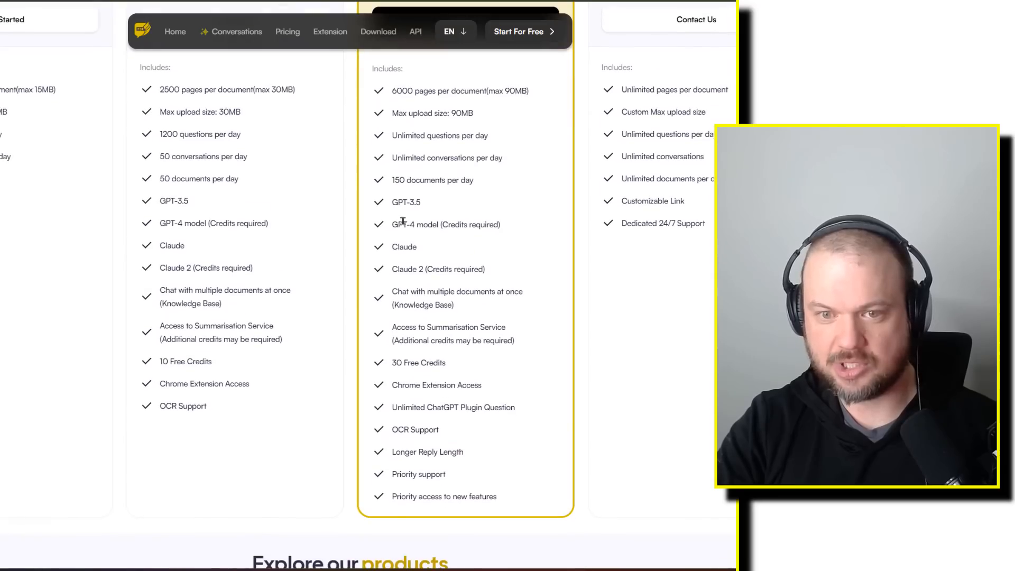
double_click(407, 268)
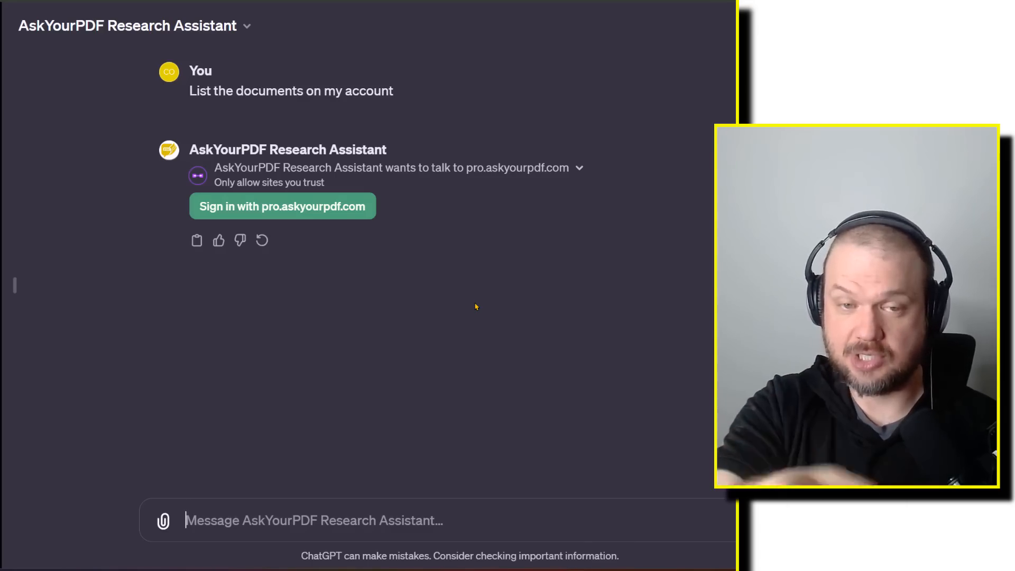
left_click(282, 205)
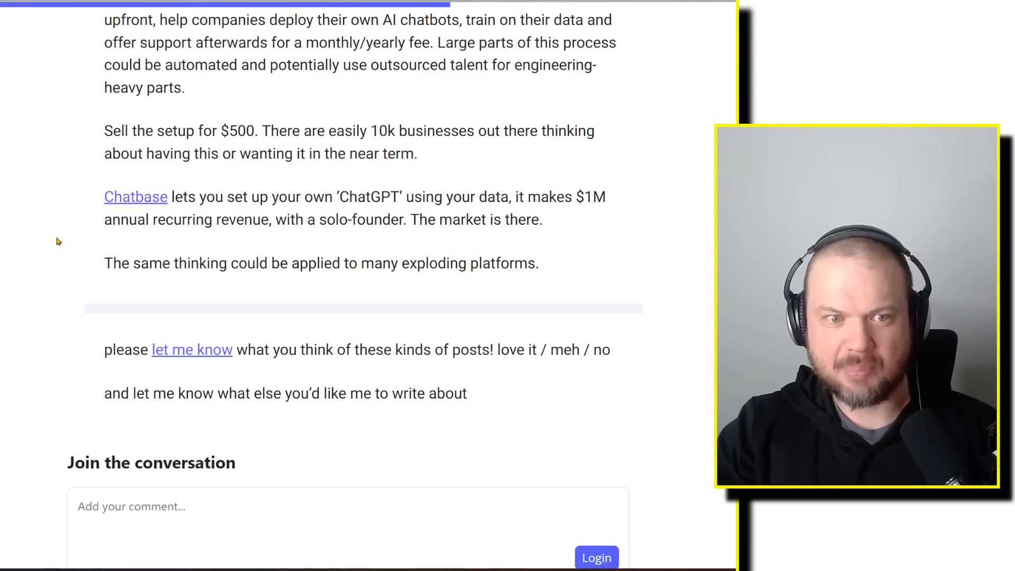
mouse_move(68, 201)
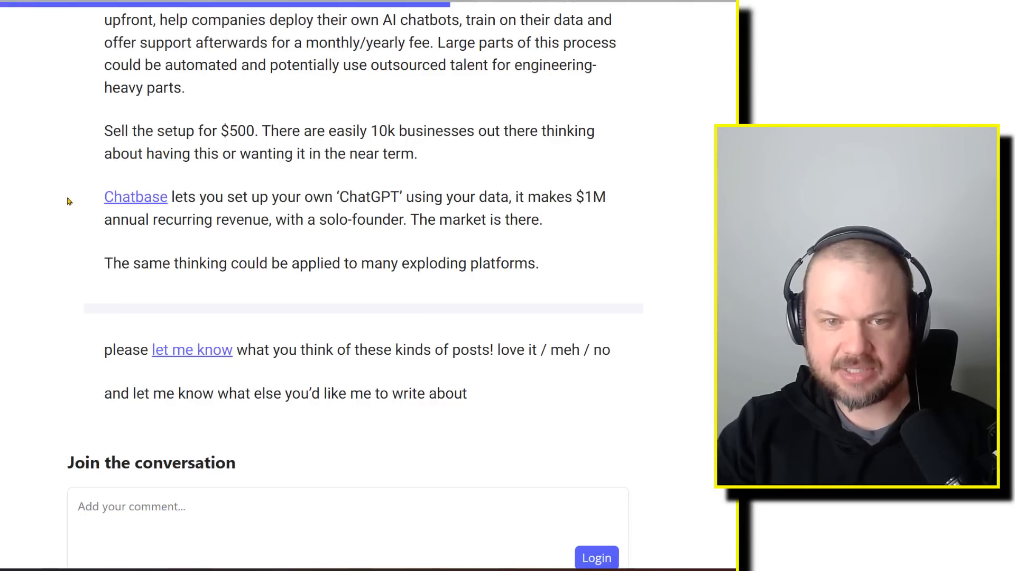
Highlight the Chatbase $1M annual recurring revenue passage in the Ben's Bites post
left_click_drag(278, 196, 419, 197)
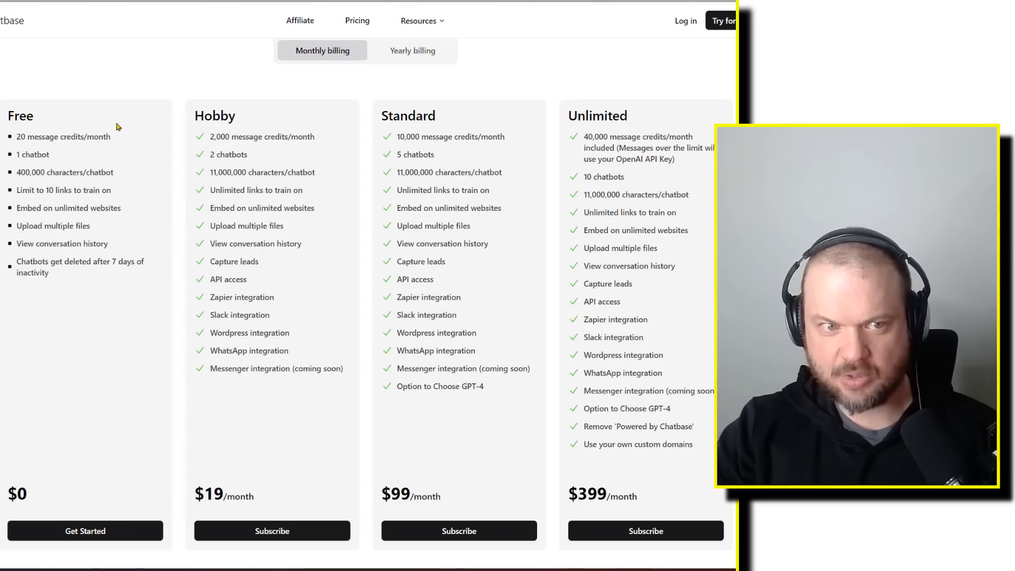
mouse_move(256, 127)
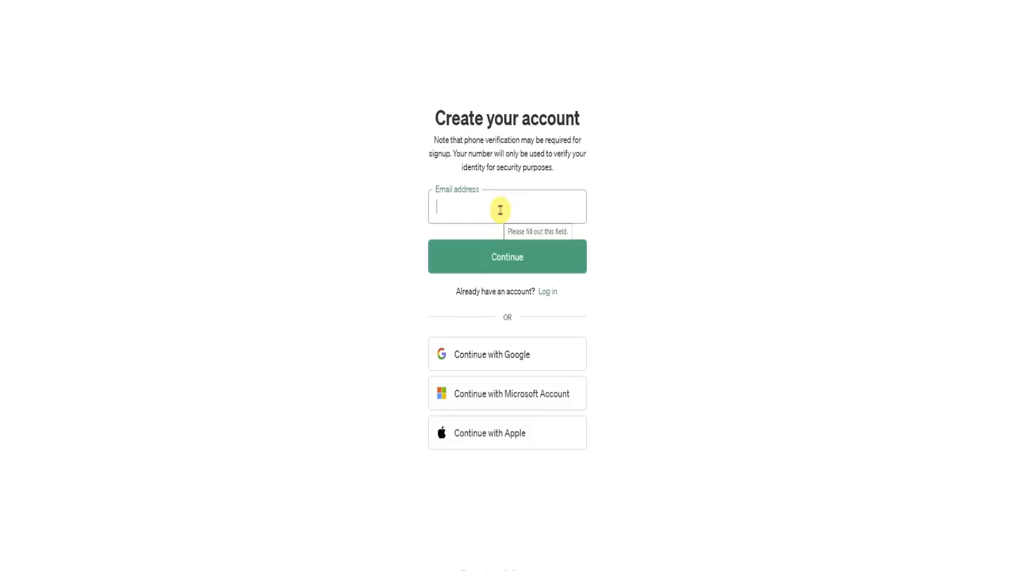
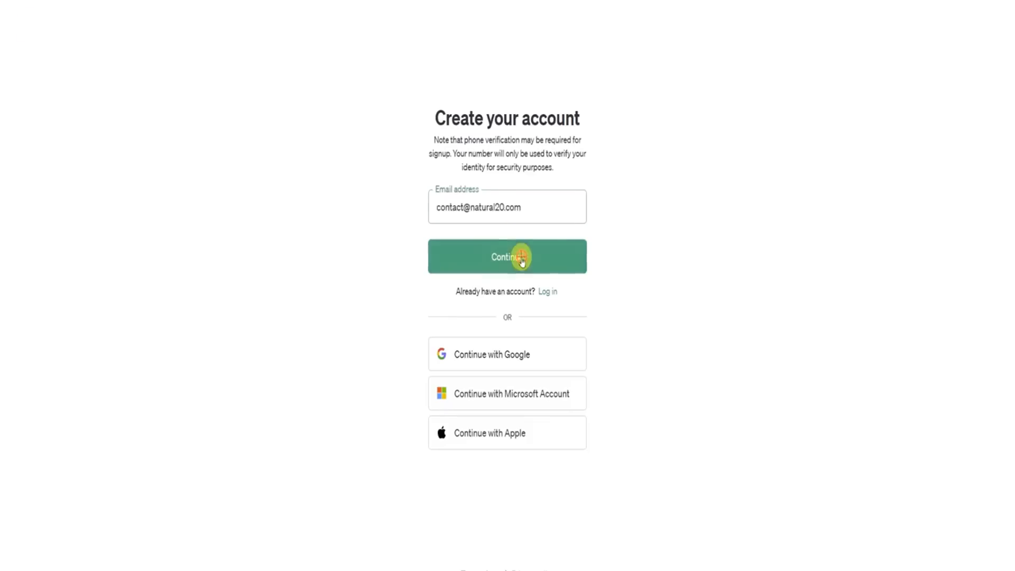
left_click(506, 256)
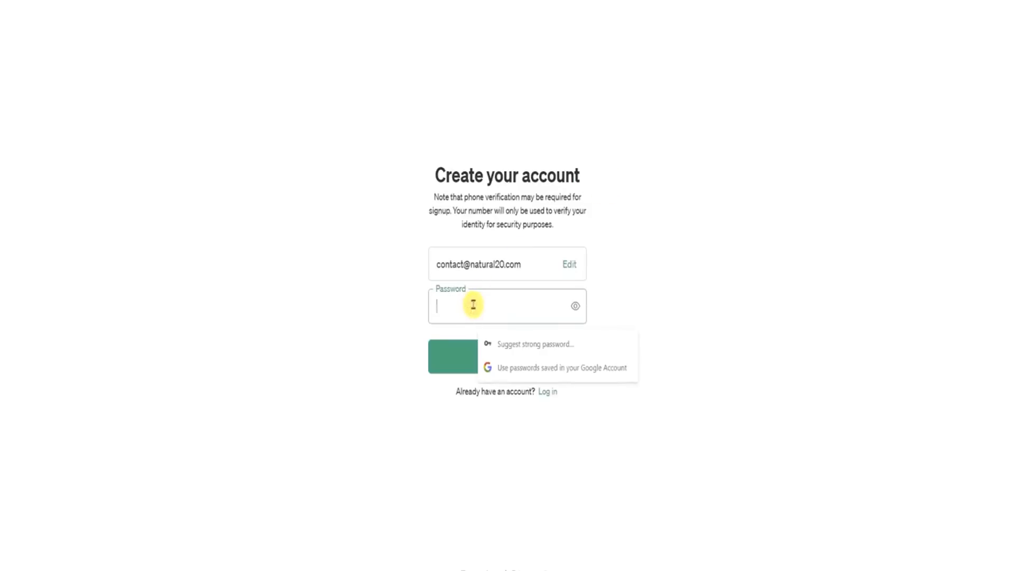
mouse_move(366, 283)
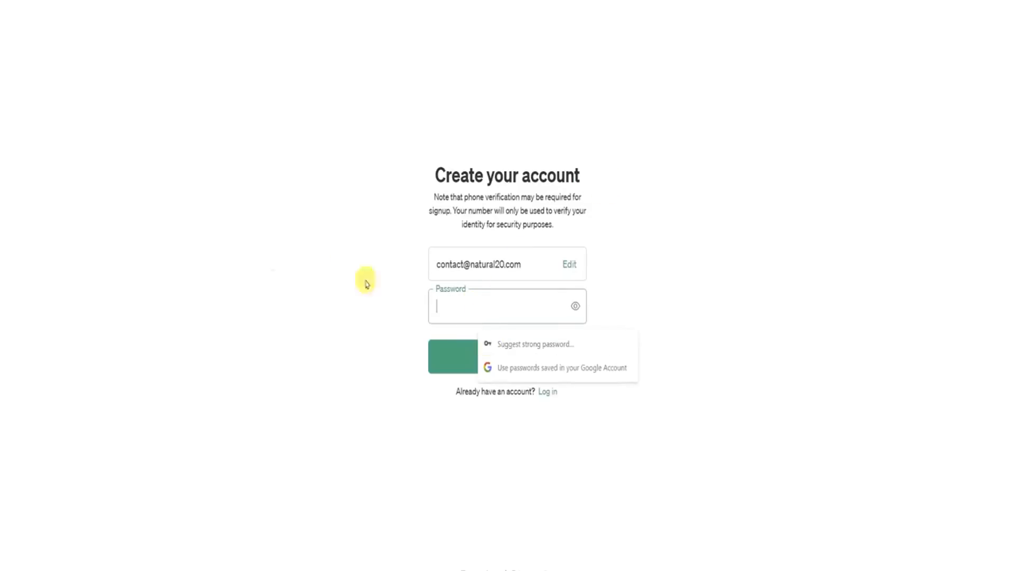
left_click(453, 356)
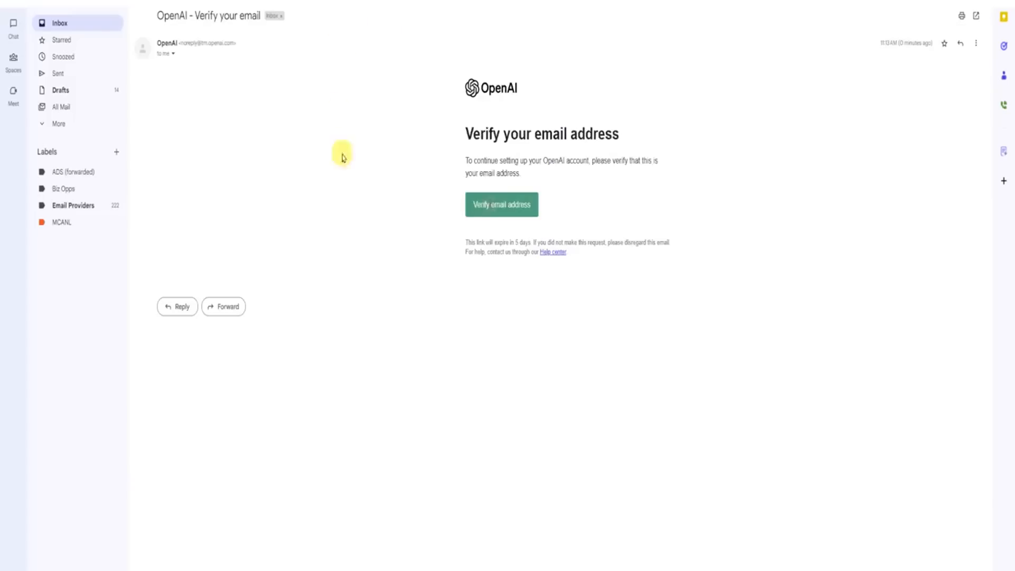
Verify the email address, enter the personal details, and submit the phone verification code
left_click(501, 205)
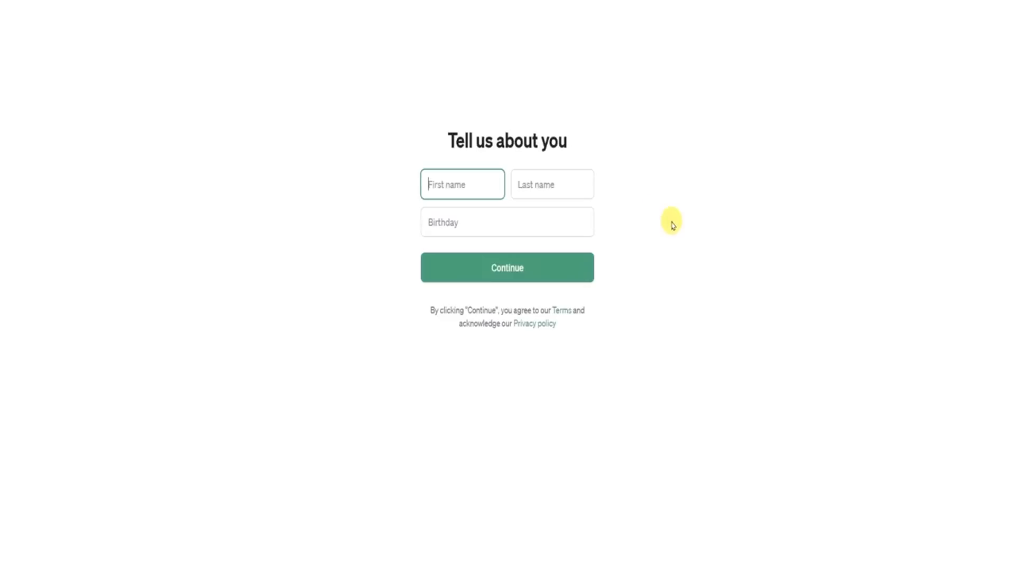
type("NATUR")
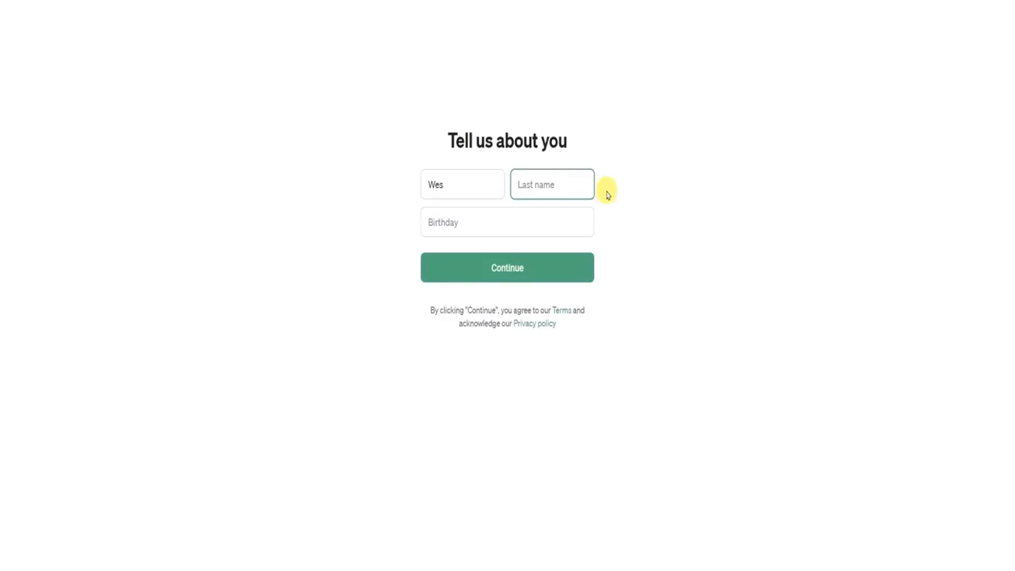
left_click(507, 267)
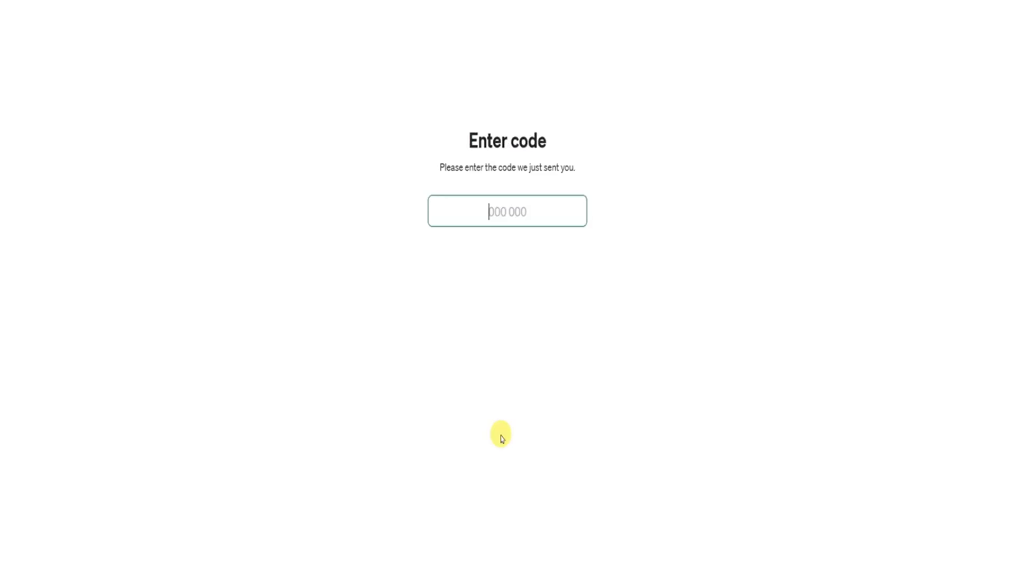
type("613")
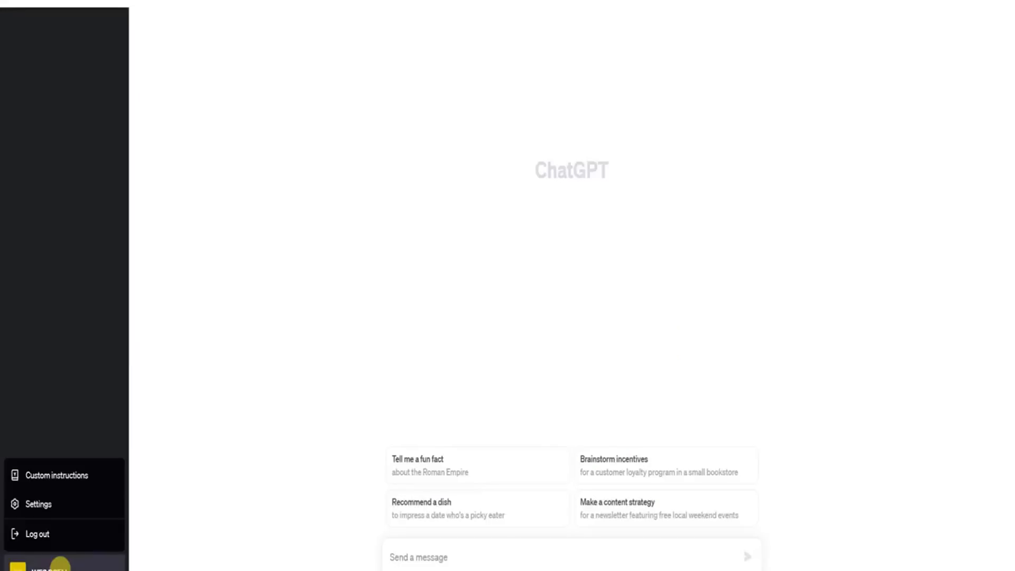
Upgrade the account from Free to the $20/month ChatGPT Plus plan
left_click(37, 504)
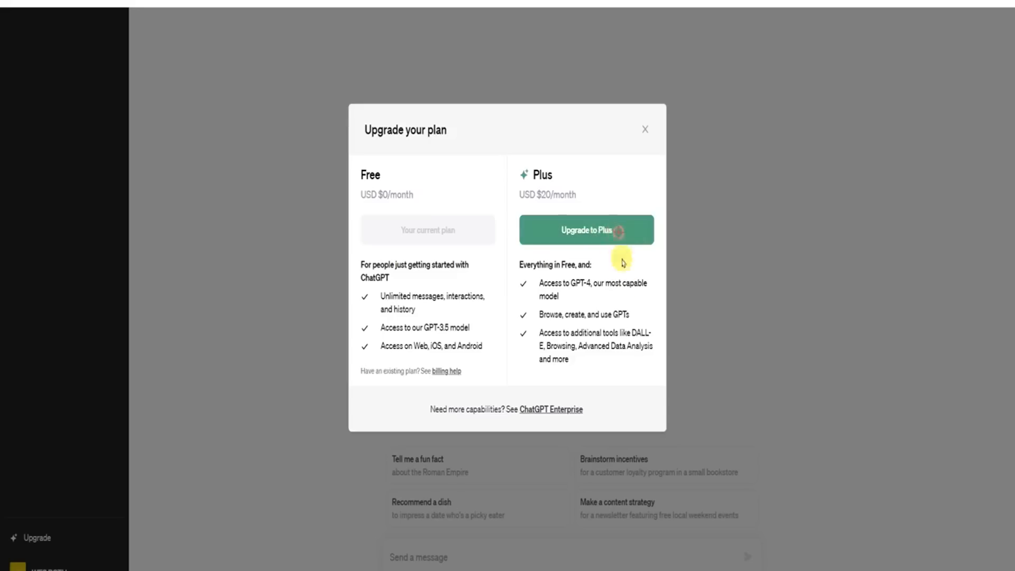
left_click(586, 229)
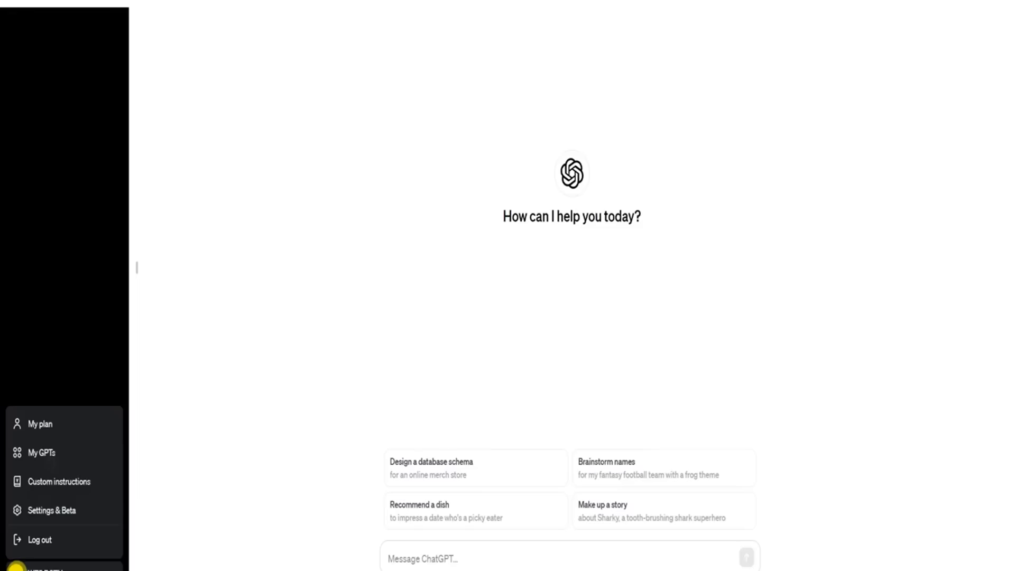
Create a new custom GPT instructed to consult the attached documentation and list all GPTs by Wes Roth
left_click(421, 215)
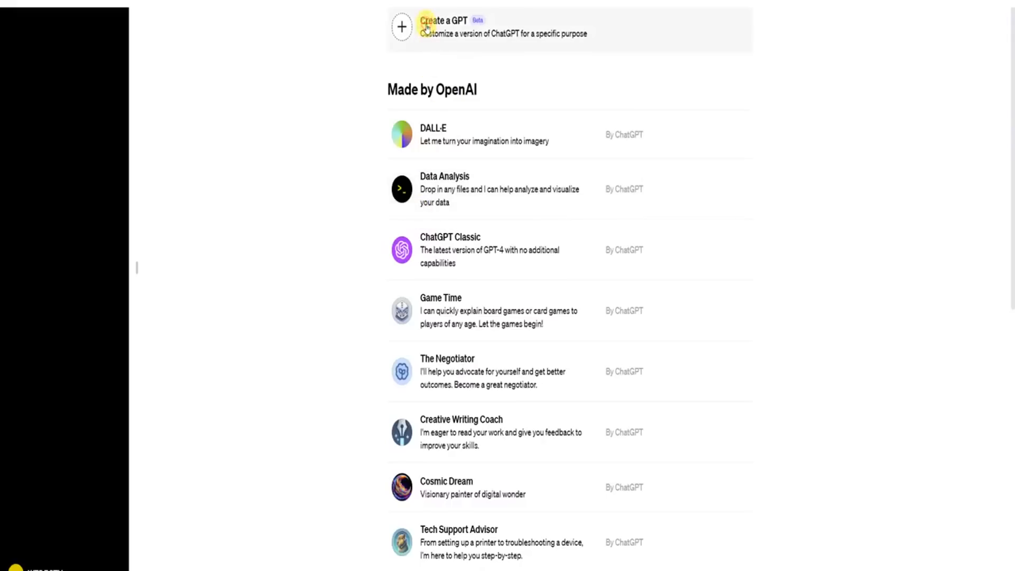
left_click(444, 20)
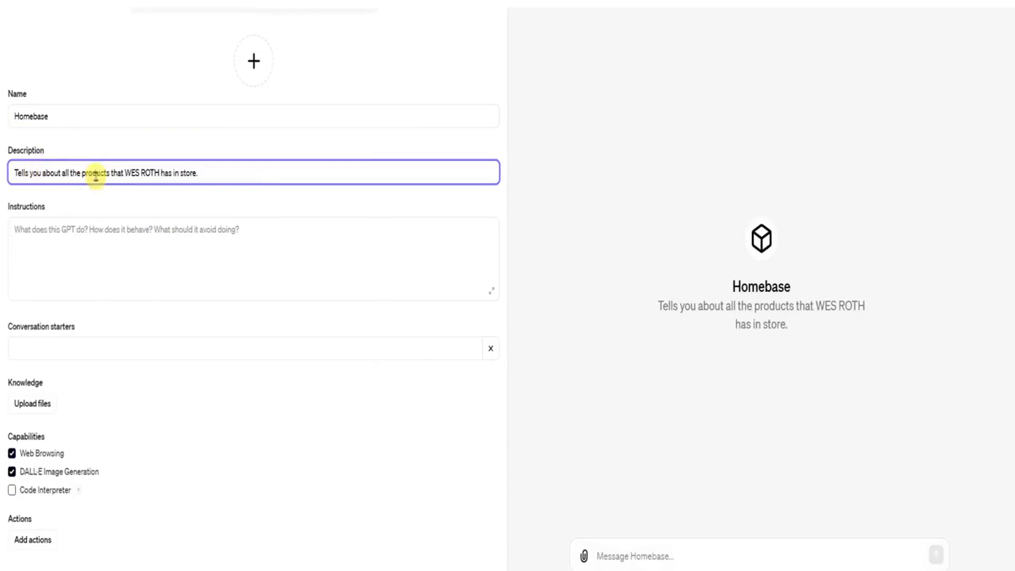
type("Consult")
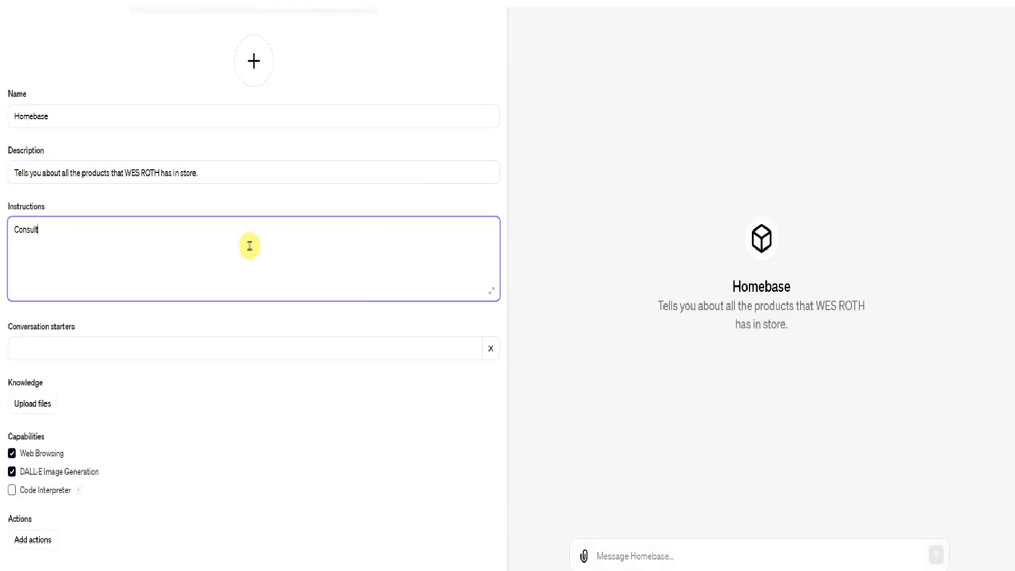
type("the attache")
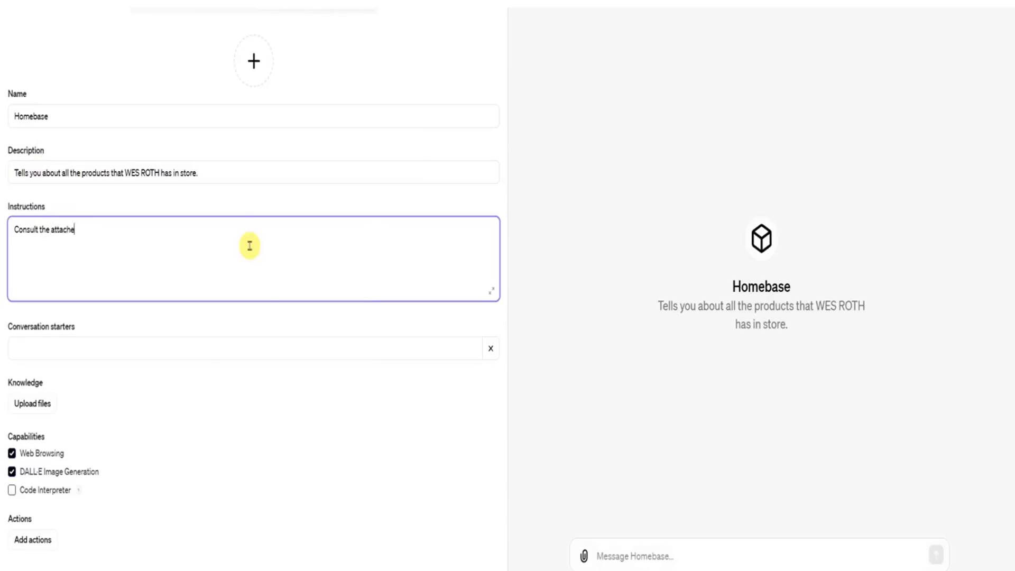
type("d documentation about existing products")
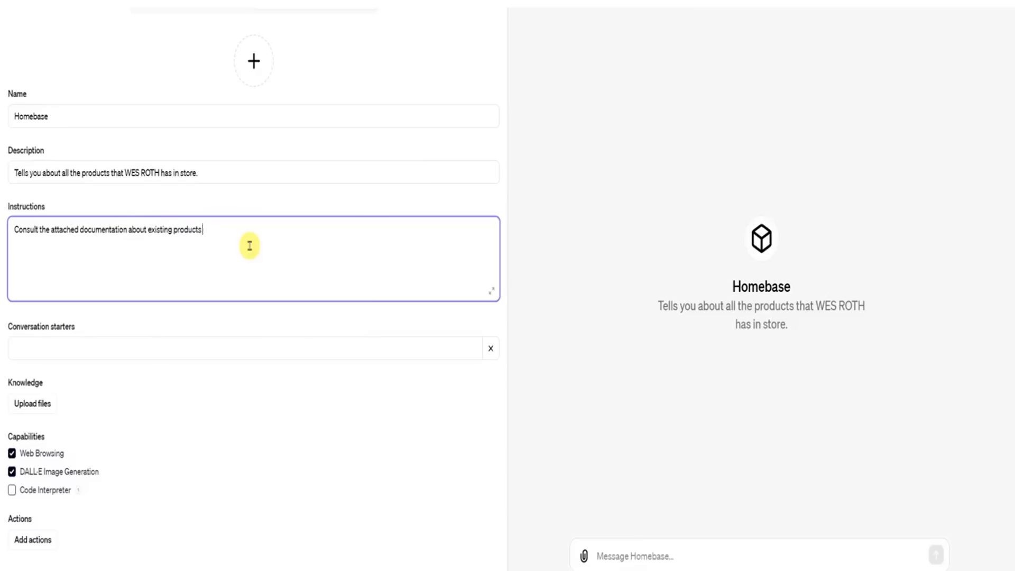
type("GPTs by Wes Roth.")
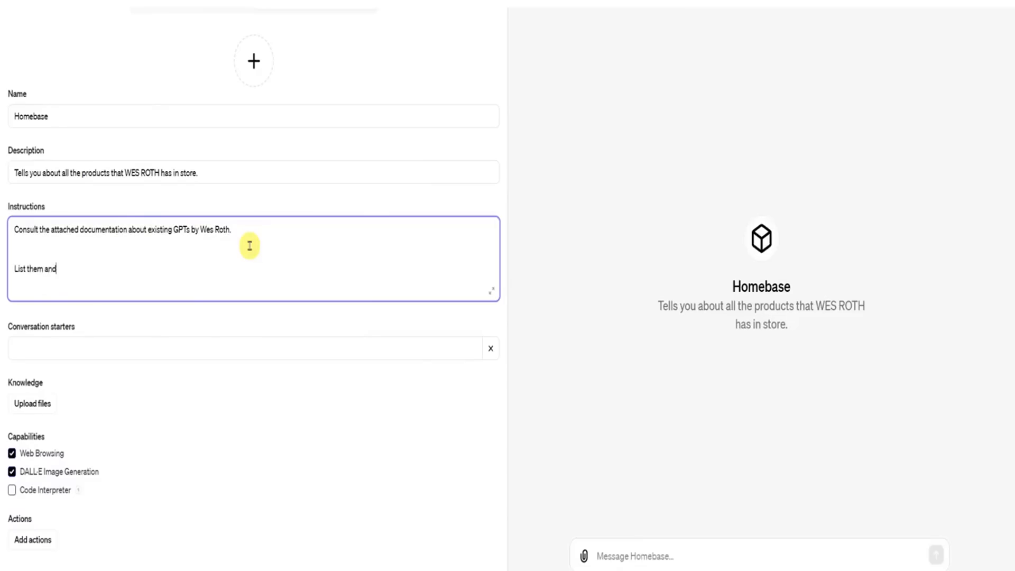
type("answer questions about them.")
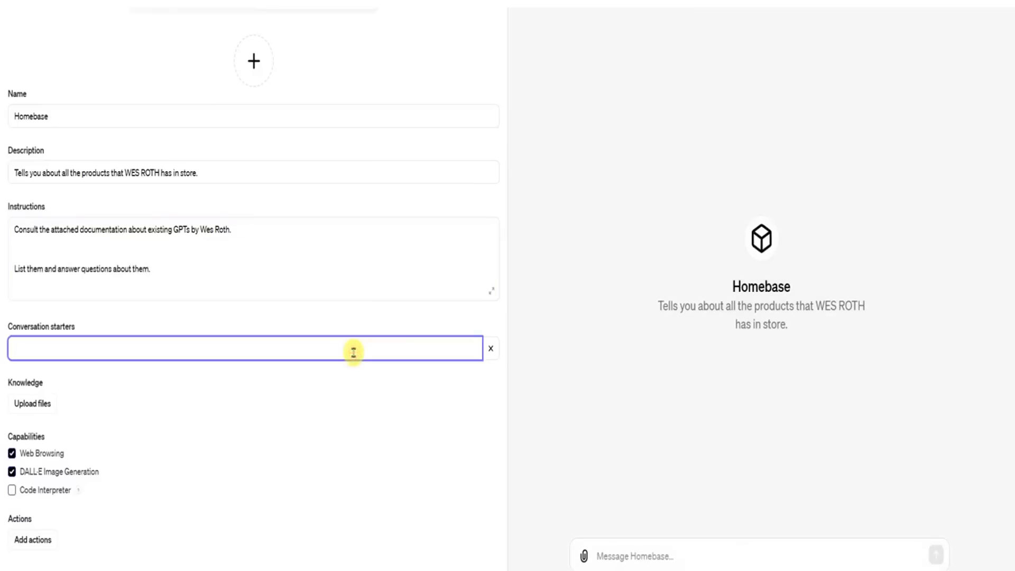
type("List ALL available GPTs by Wes Roth")
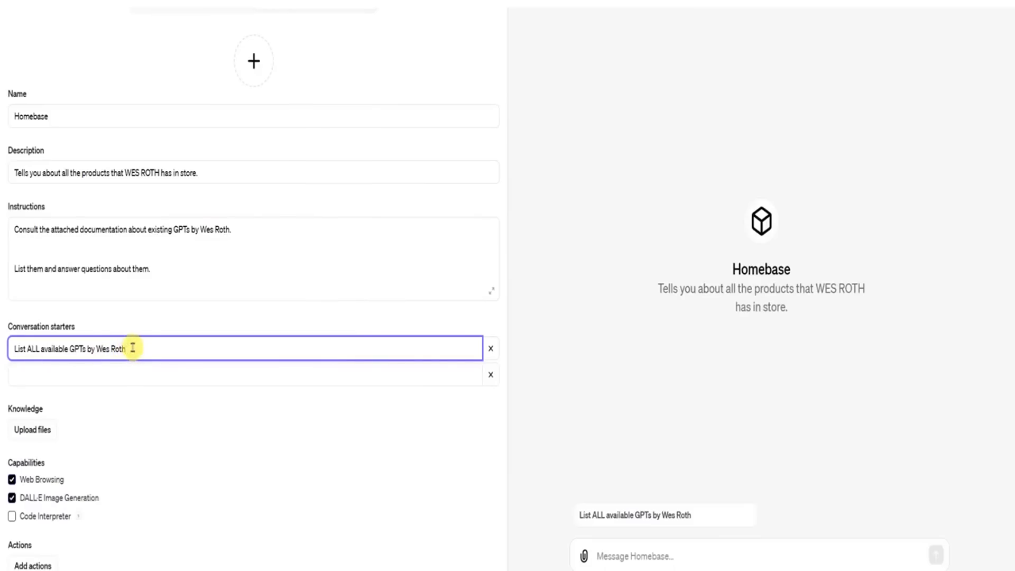
Change Homebase's sharing from link-only to Public
left_click(11, 516)
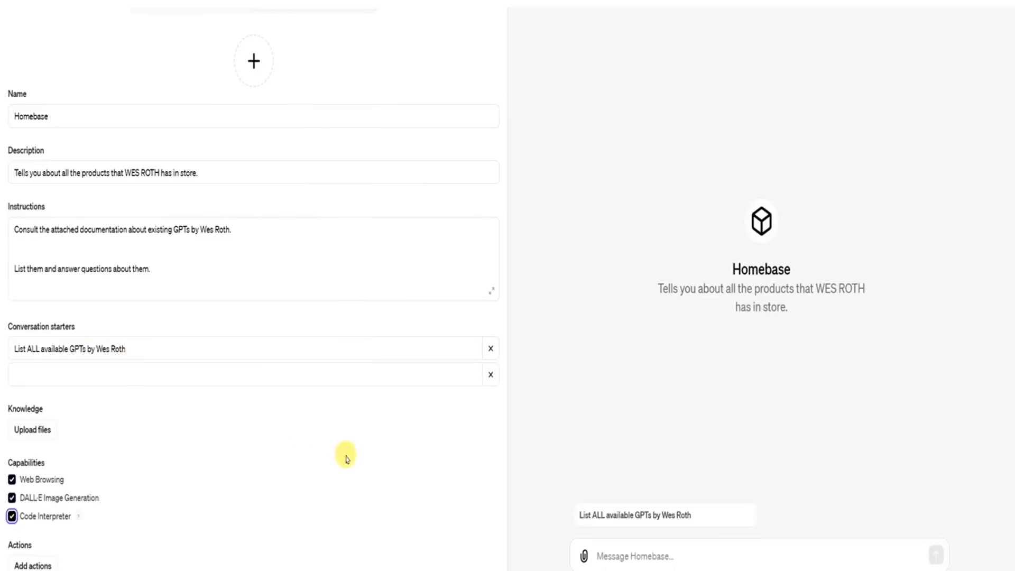
mouse_move(367, 452)
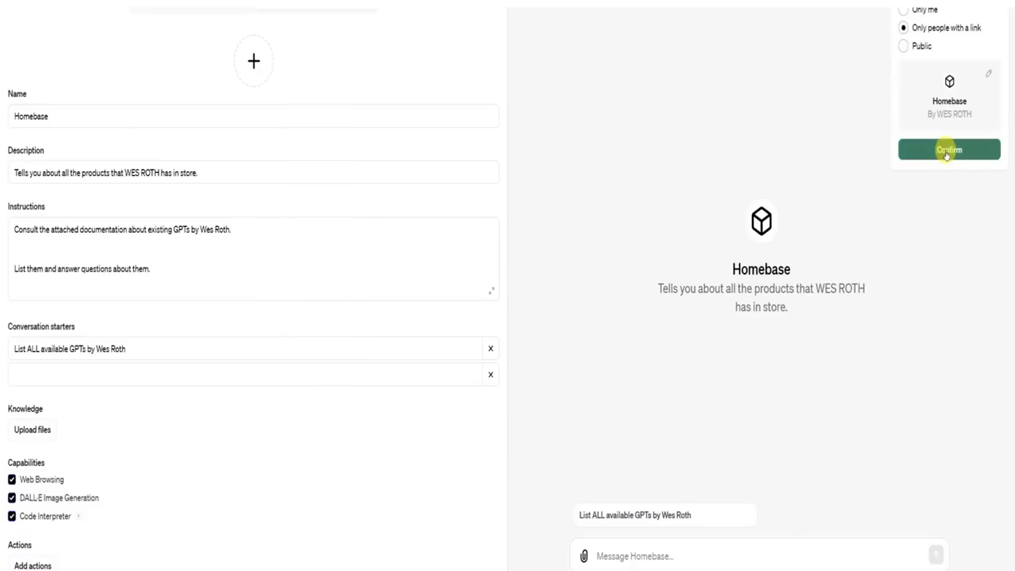
left_click(948, 149)
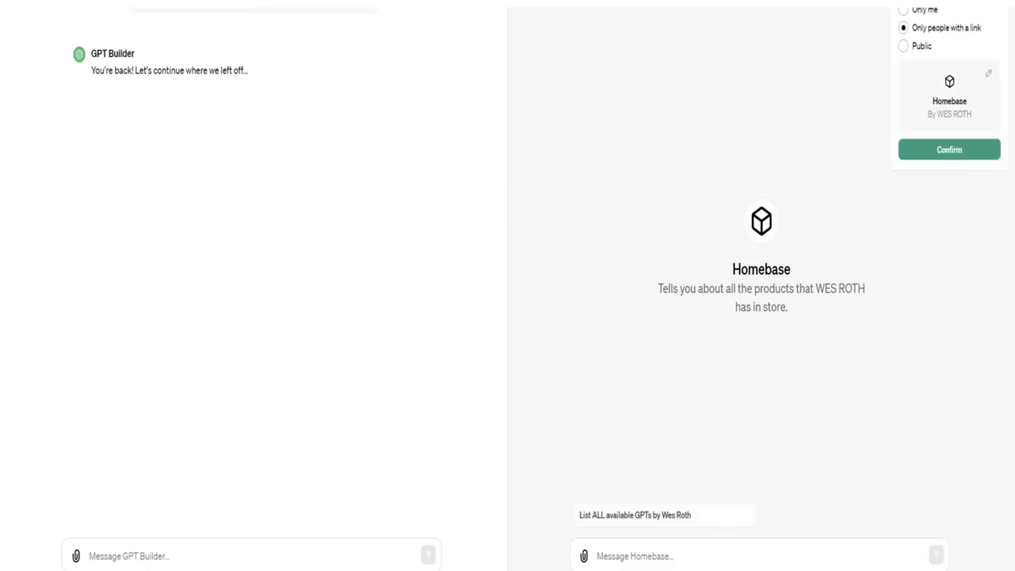
left_click(903, 46)
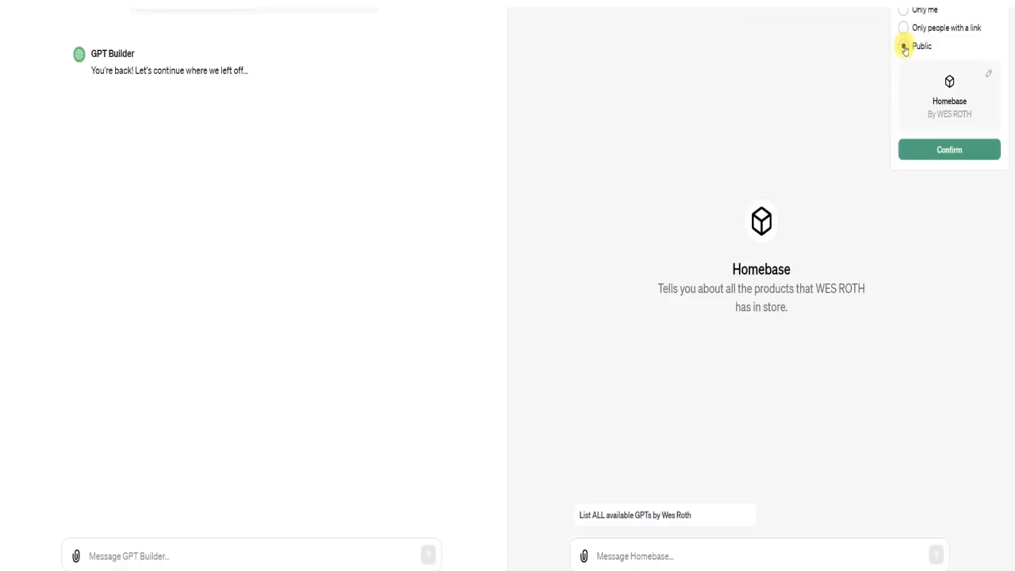
left_click(988, 73)
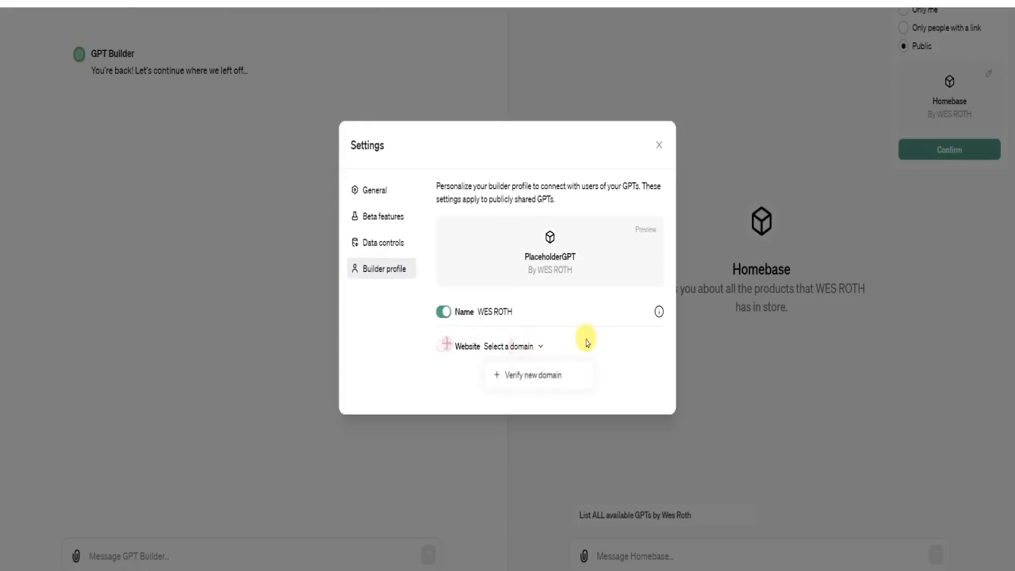
Submit natural20.com for verification and copy the issued TXT record value
left_click(532, 375)
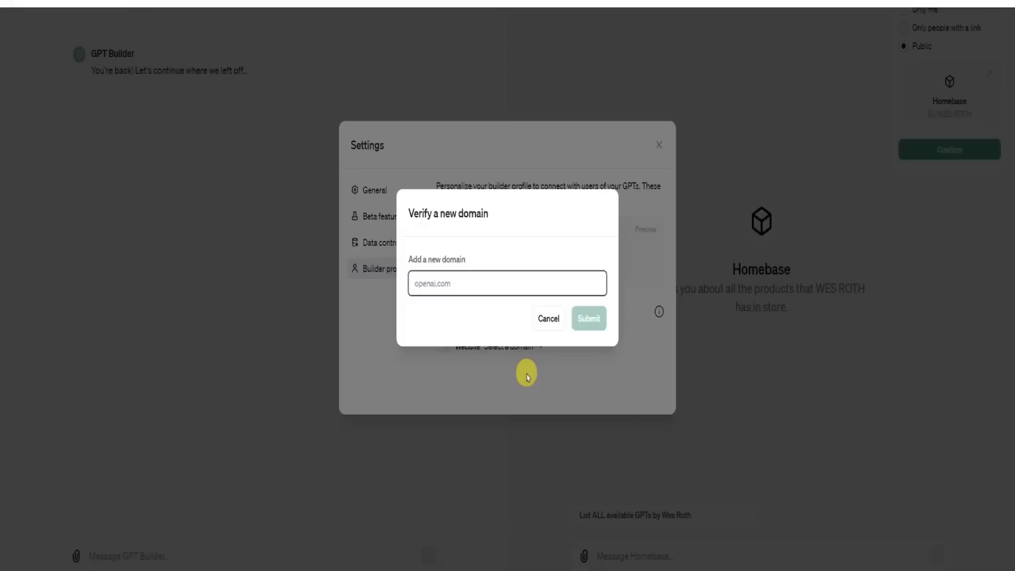
mouse_move(531, 392)
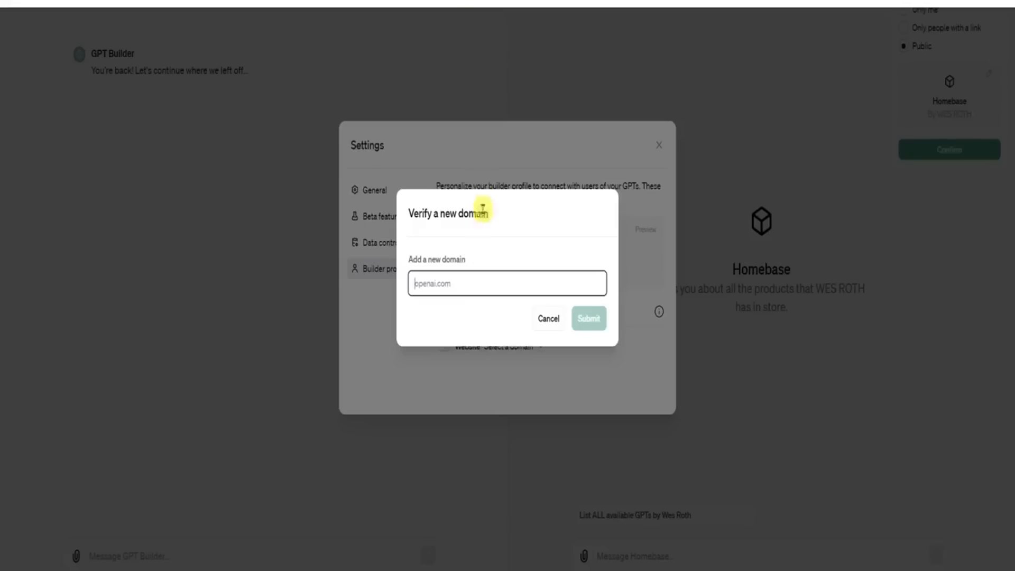
left_click(548, 318)
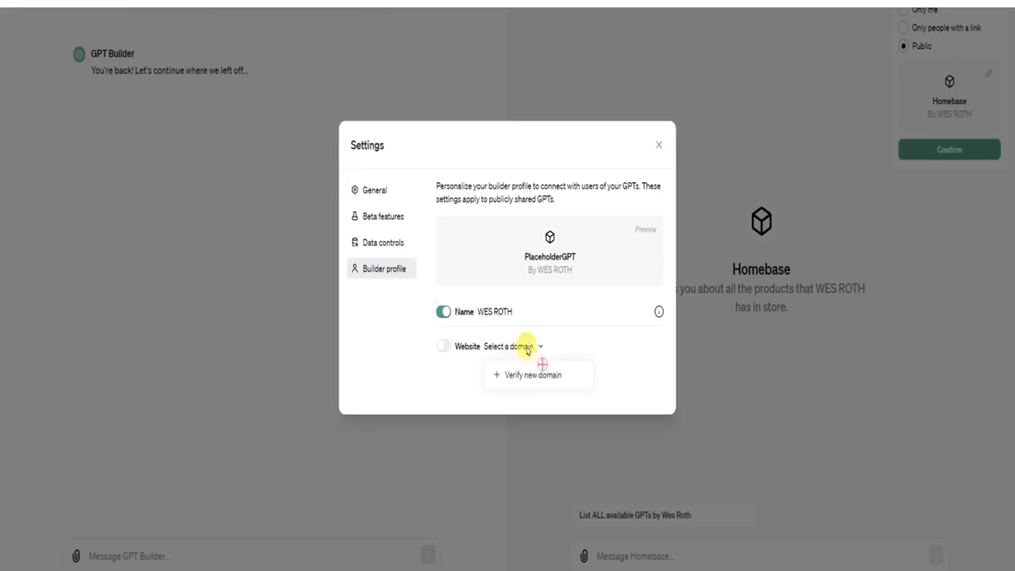
left_click(531, 375)
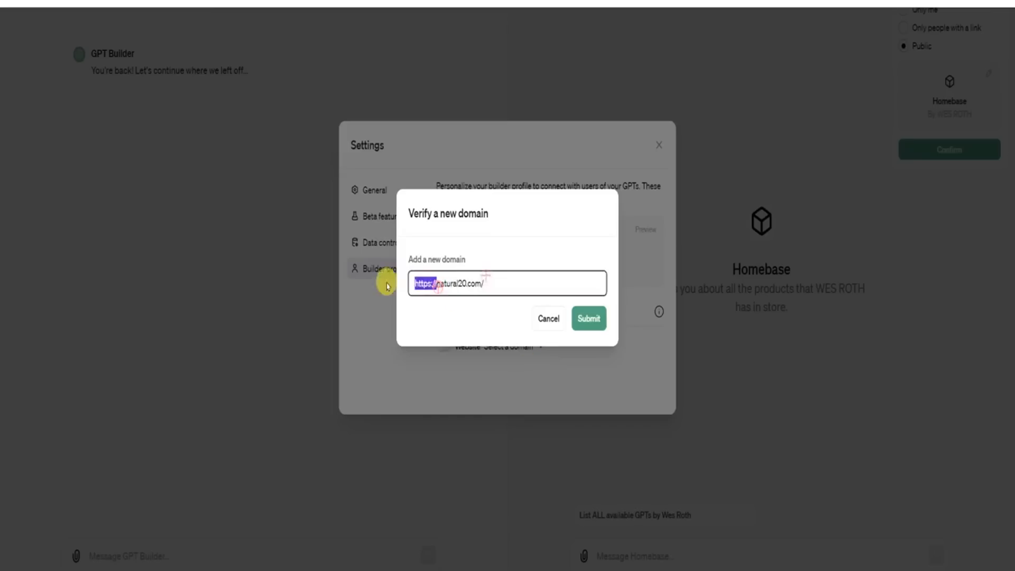
left_click(587, 318)
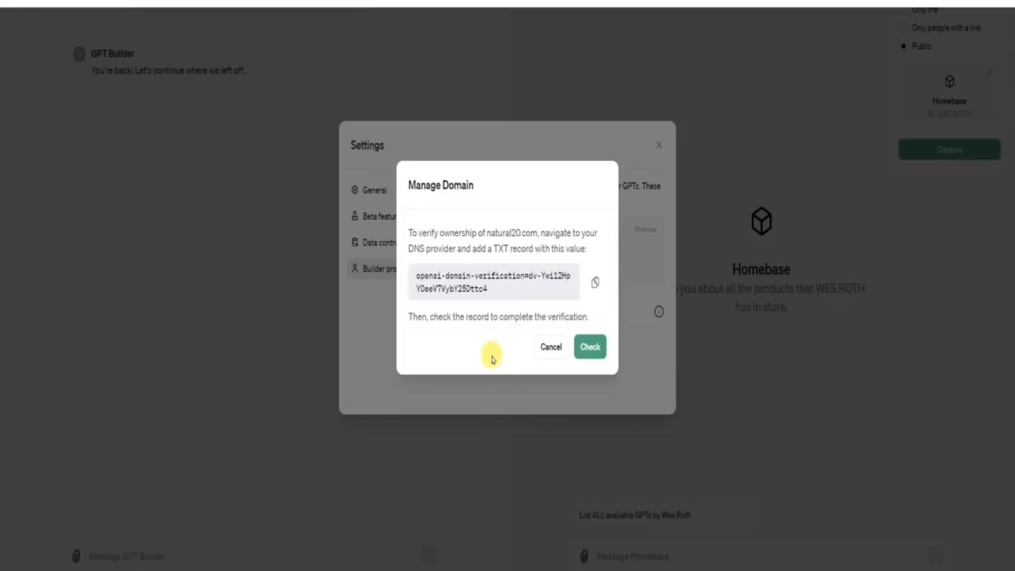
mouse_move(493, 340)
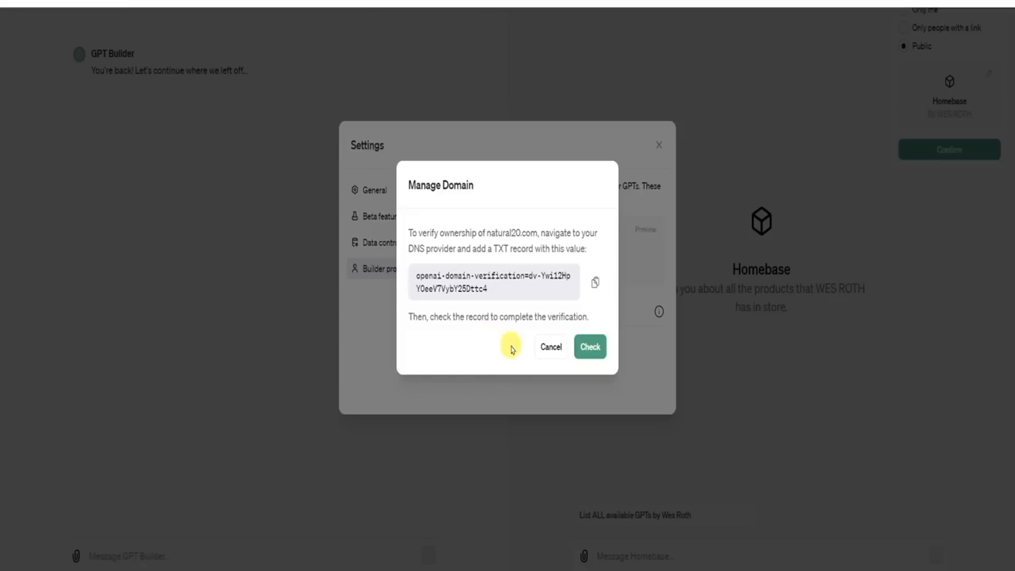
mouse_move(511, 317)
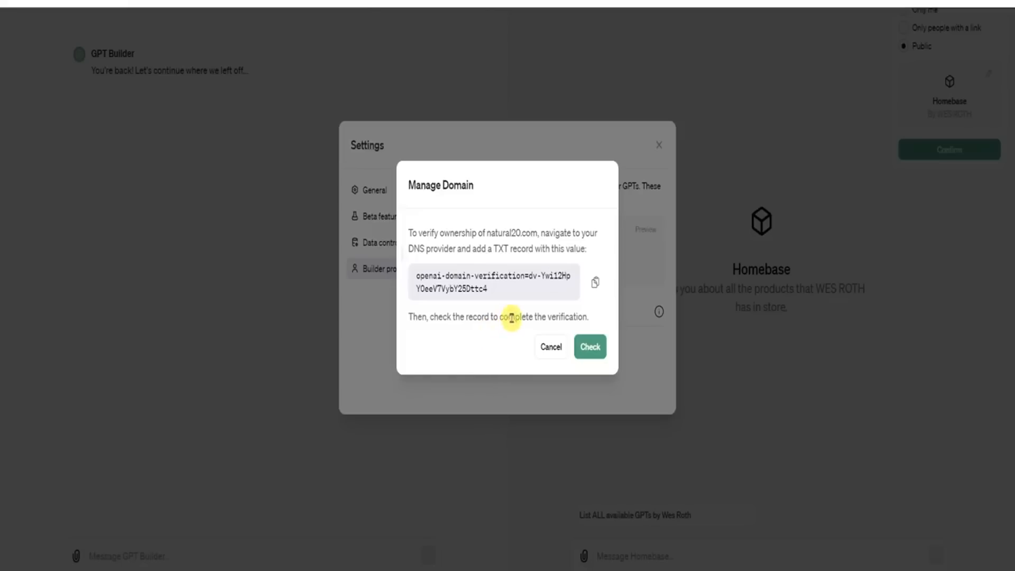
double_click(412, 249)
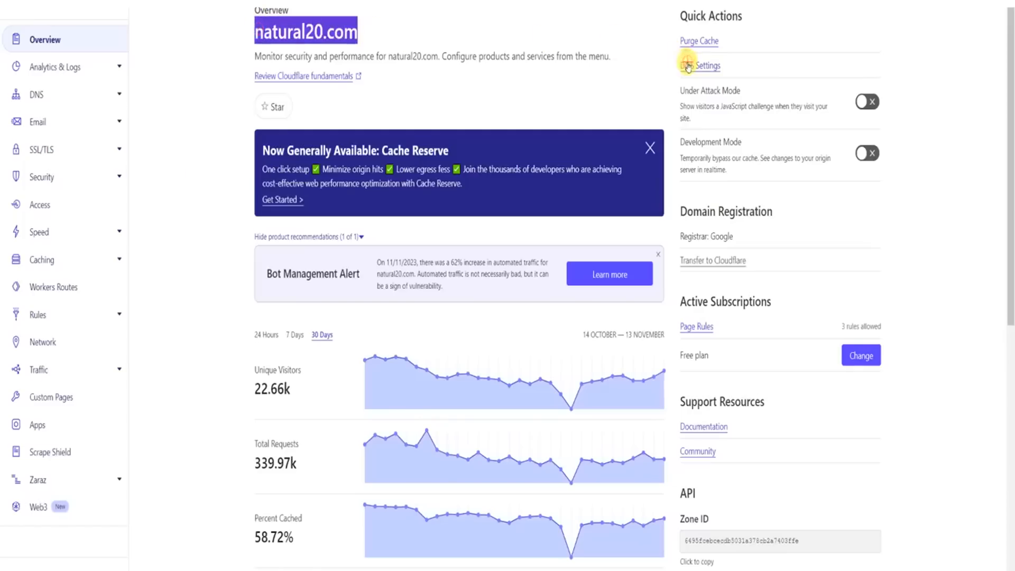
Add a TXT record named natural20.com holding openai-domain-verification=dv-Ywi12HpYOeeV7VybY25Dttc4
left_click(37, 94)
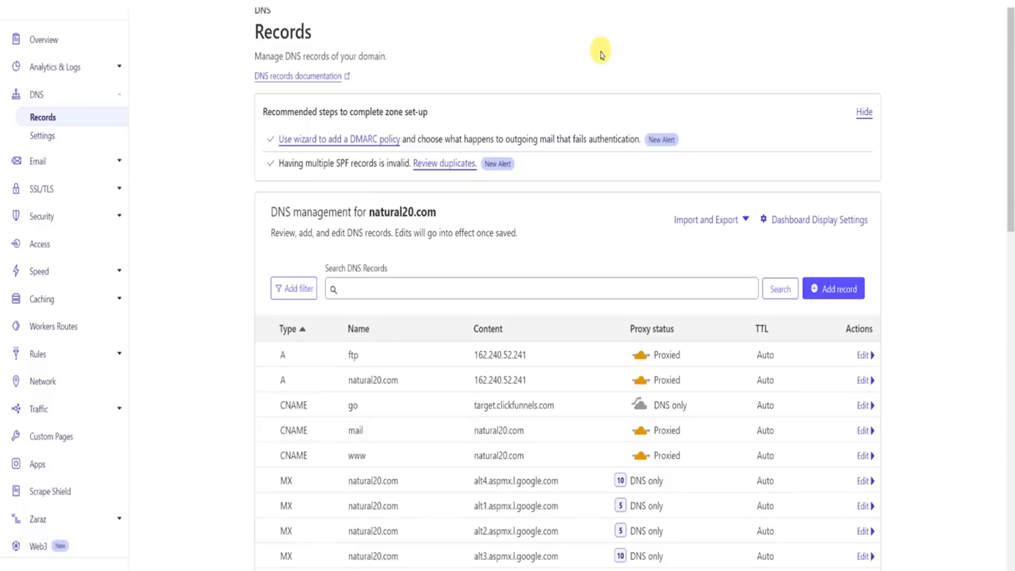
mouse_move(530, 48)
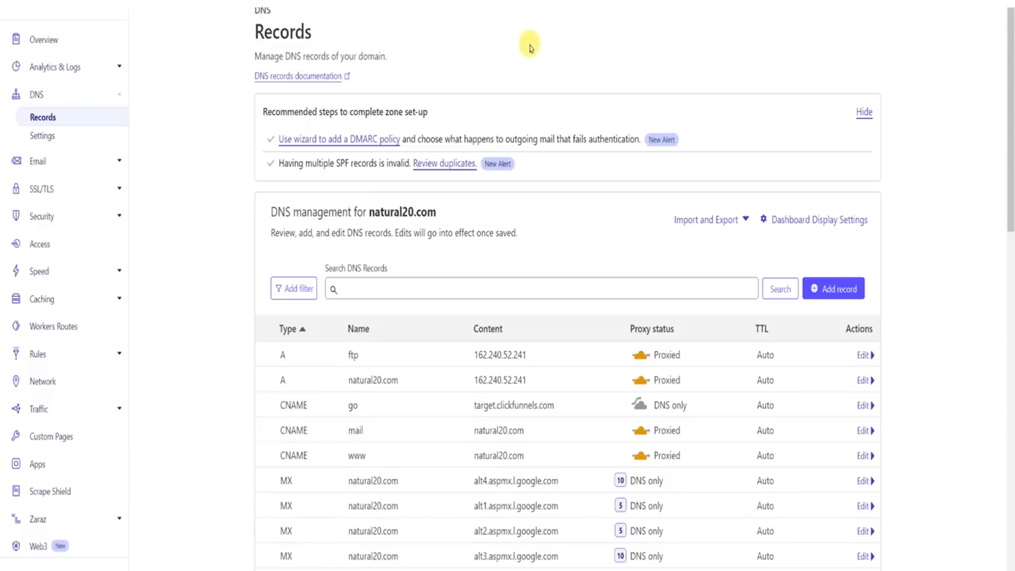
mouse_move(865, 73)
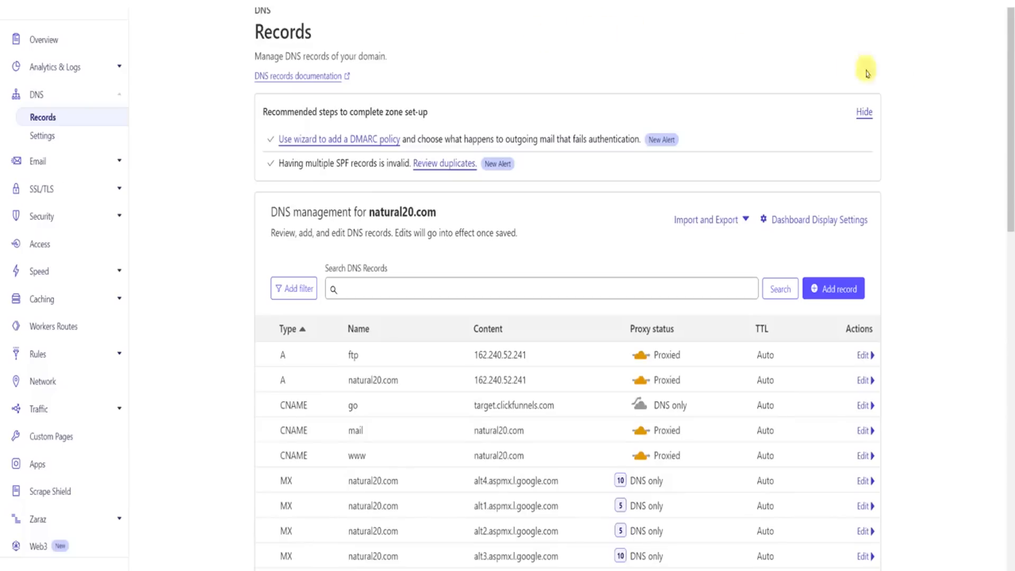
scroll("down", 3)
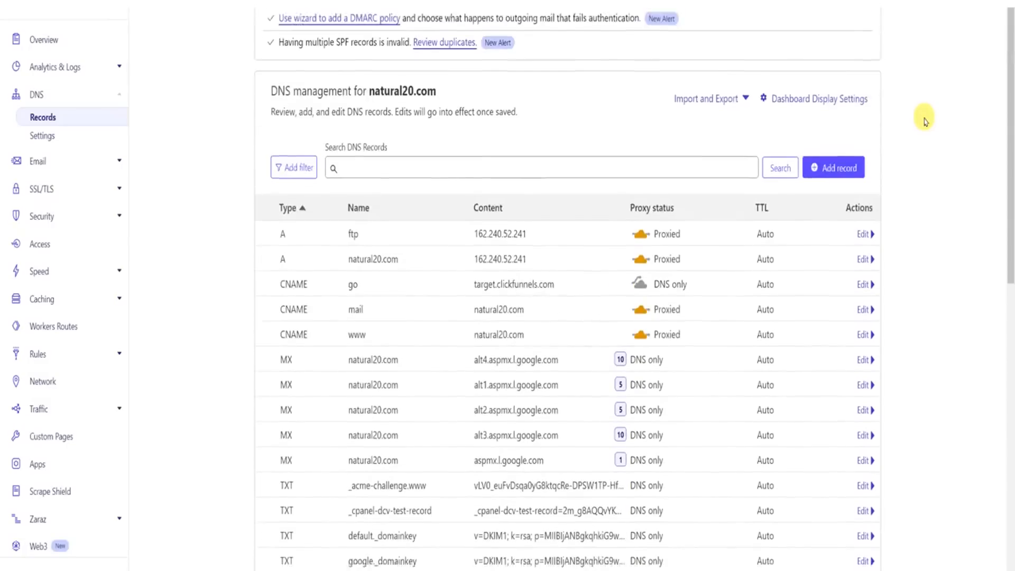
scroll("down", 3)
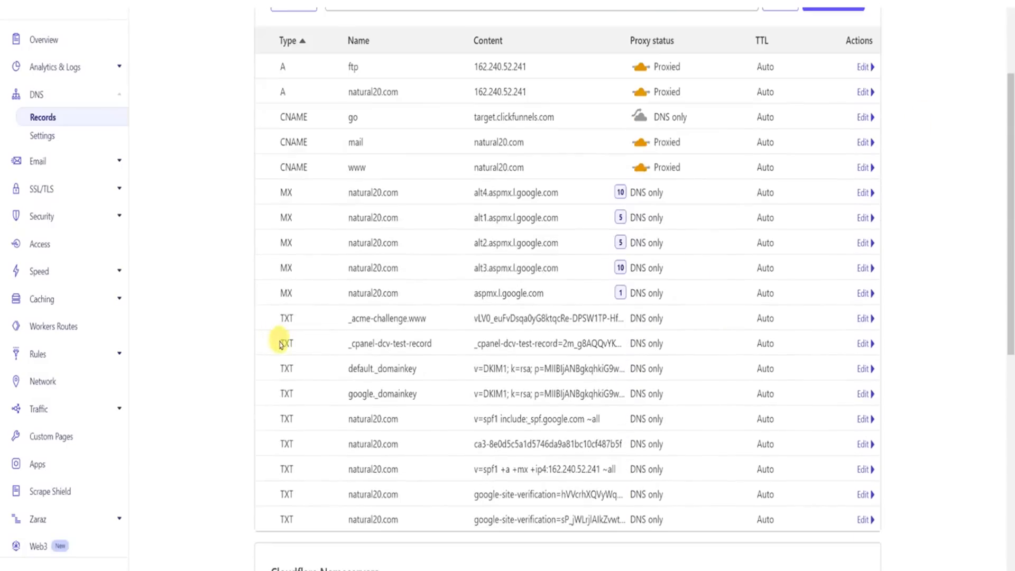
left_click(833, 175)
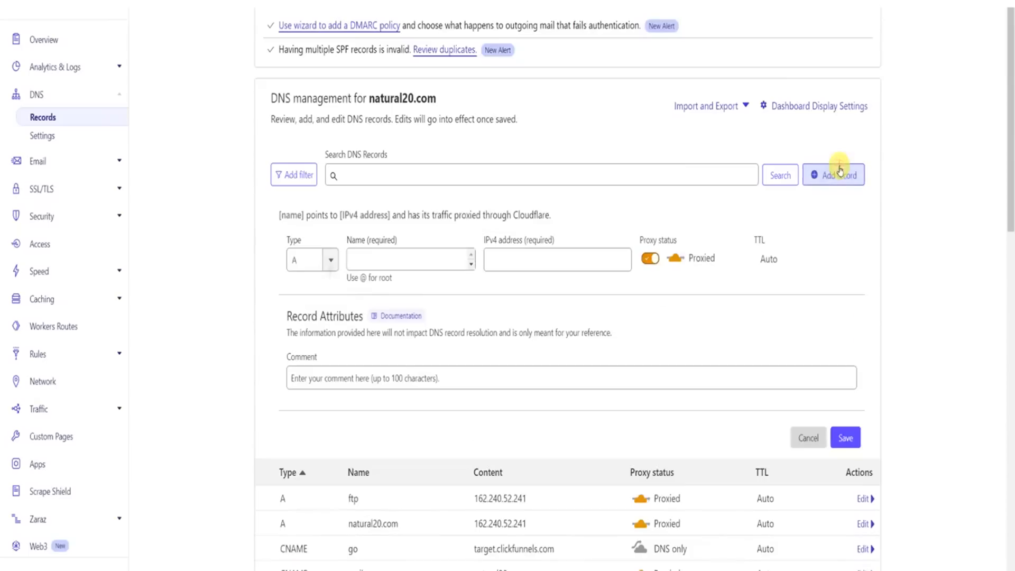
left_click(311, 259)
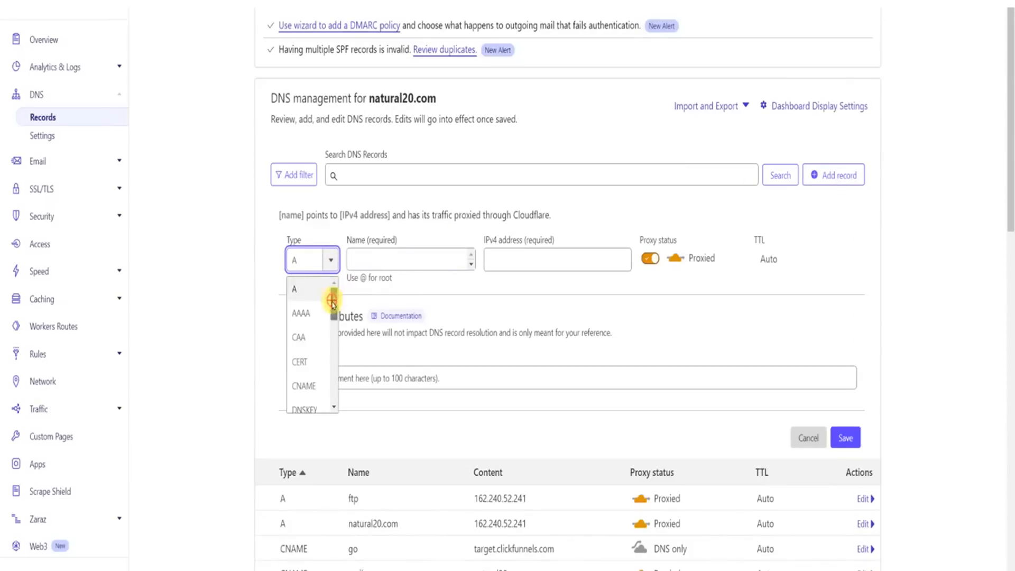
left_click(300, 408)
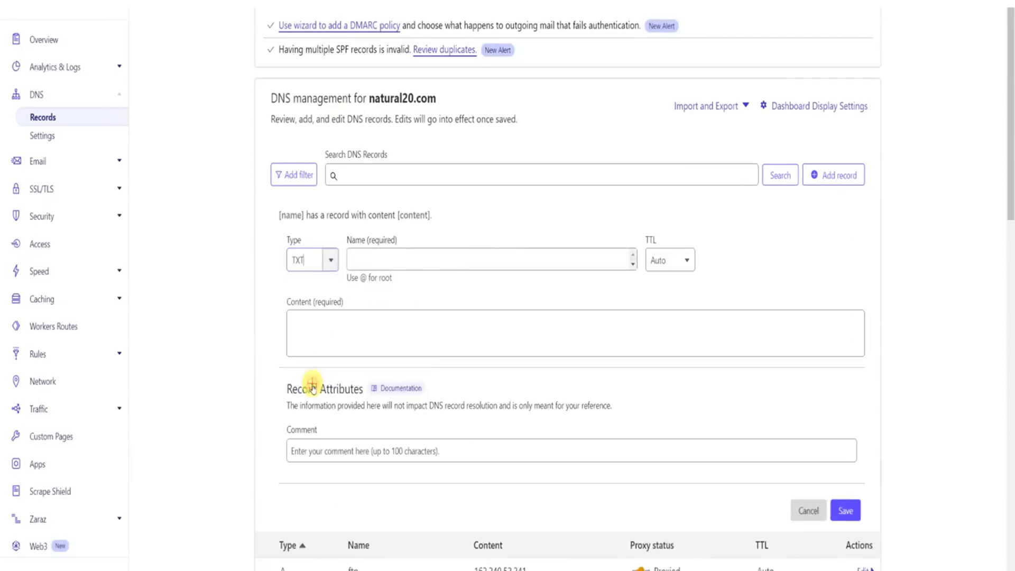
type("openai-domain-verification=dv-Ywi12HpYOeeV7VybY25Dttc4")
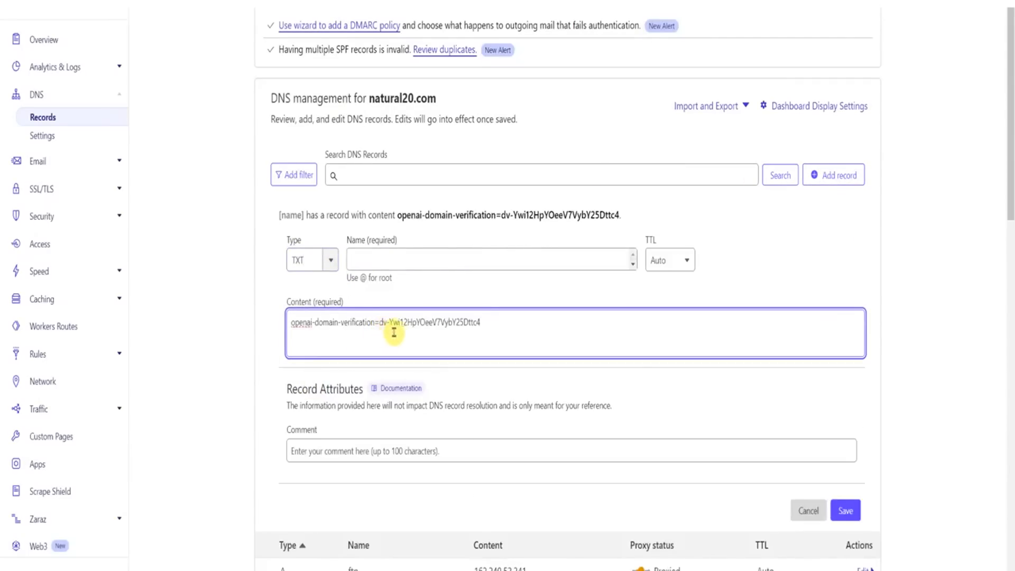
type("natural20.com")
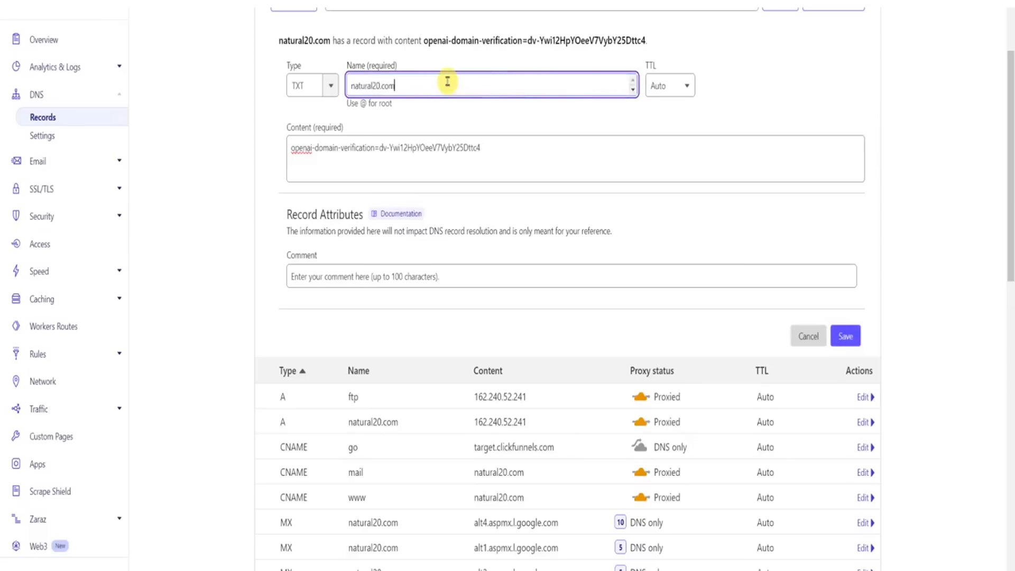
scroll("down", 3)
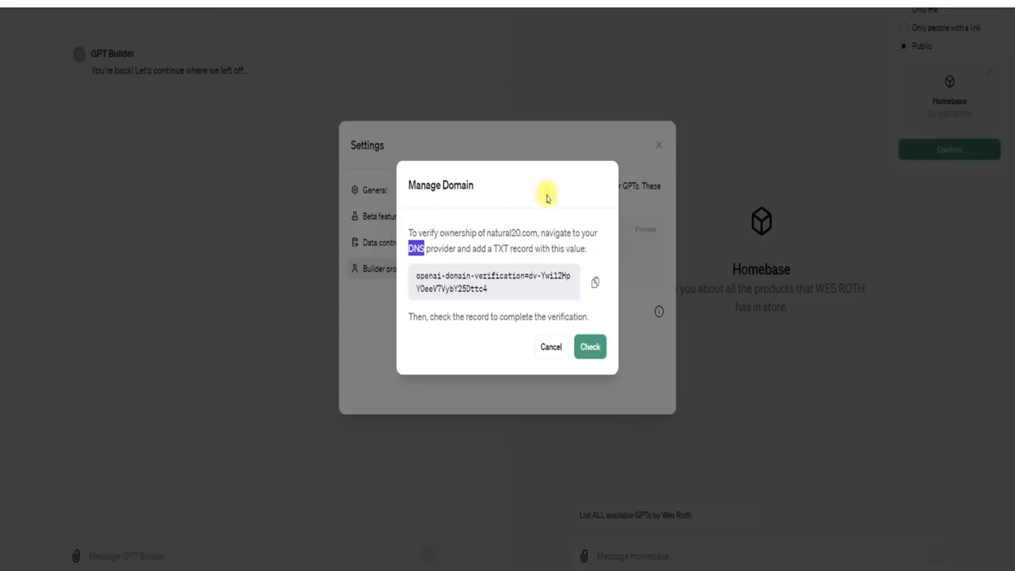
Verify natural20.com, select it as the builder profile website and switch its display on
left_click(588, 346)
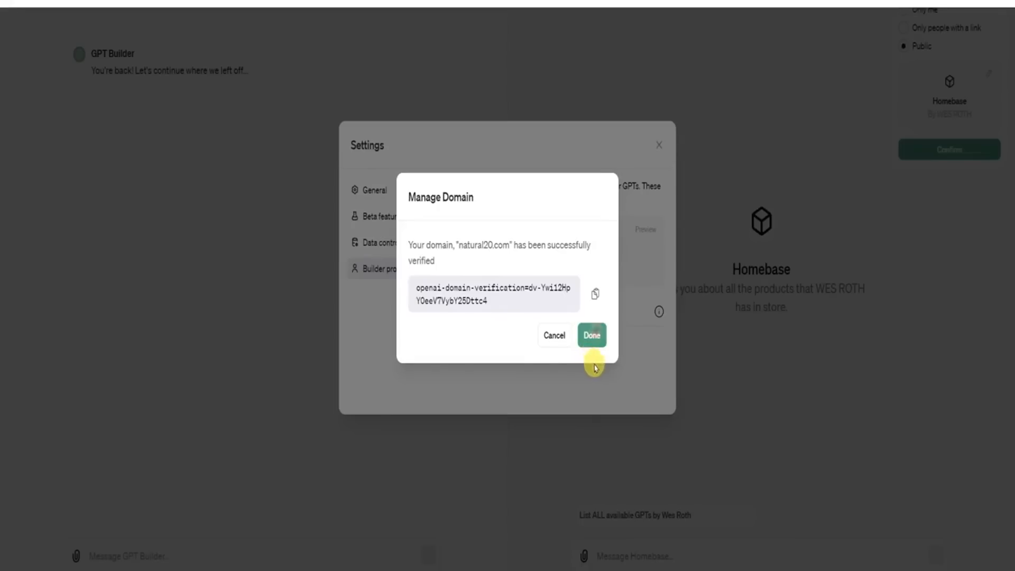
left_click(590, 334)
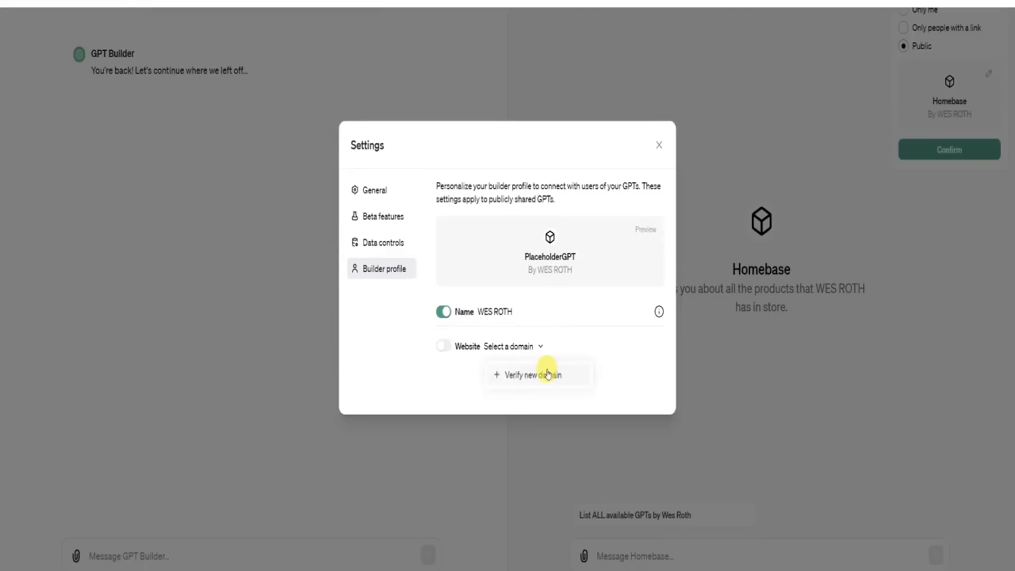
mouse_move(547, 374)
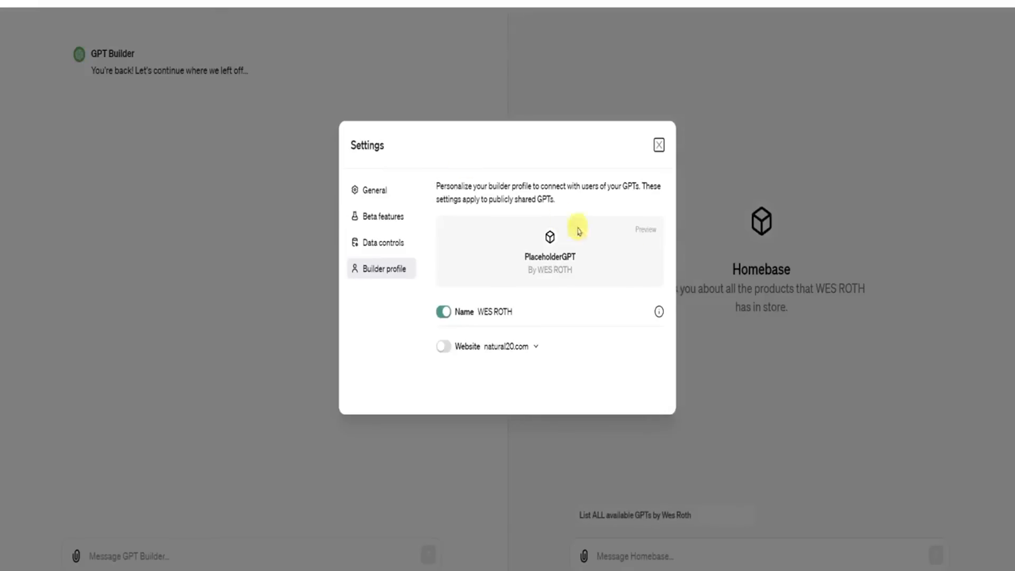
mouse_move(534, 340)
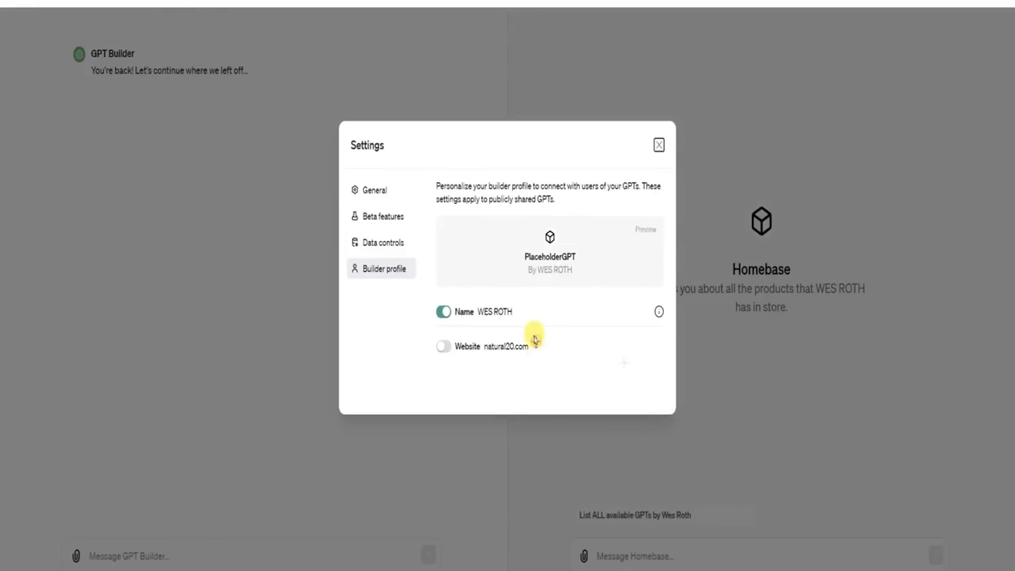
left_click(443, 346)
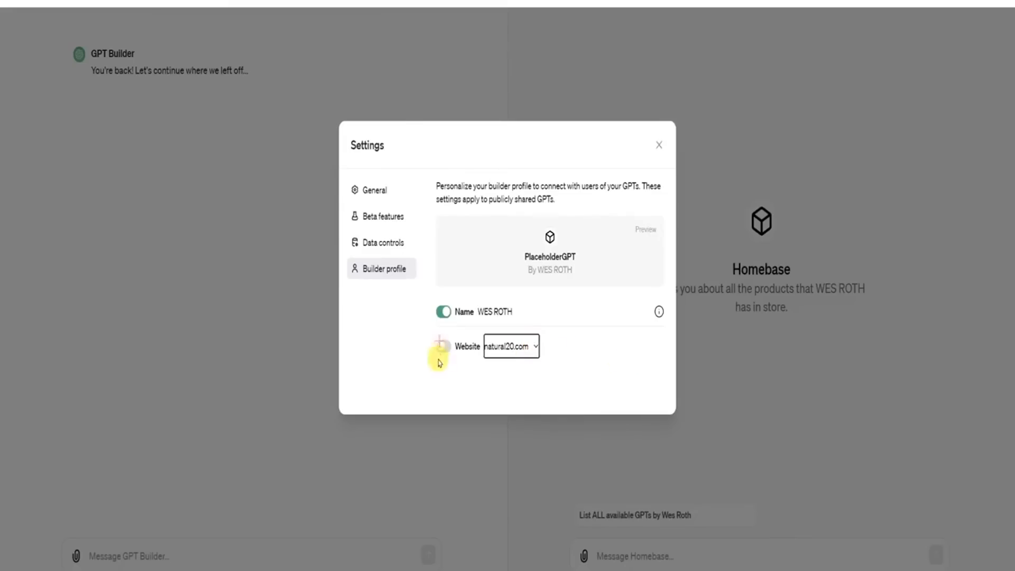
left_click(443, 346)
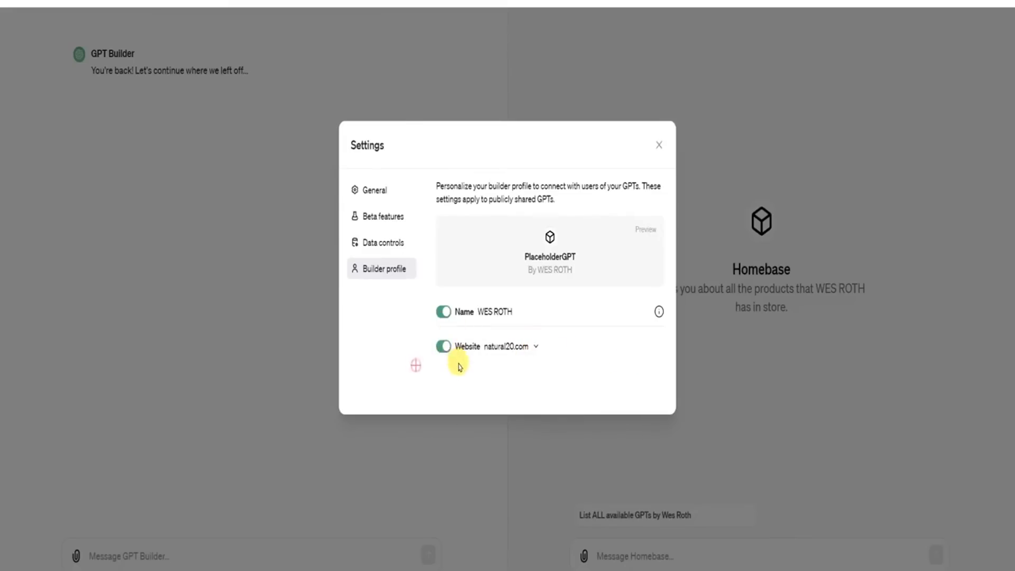